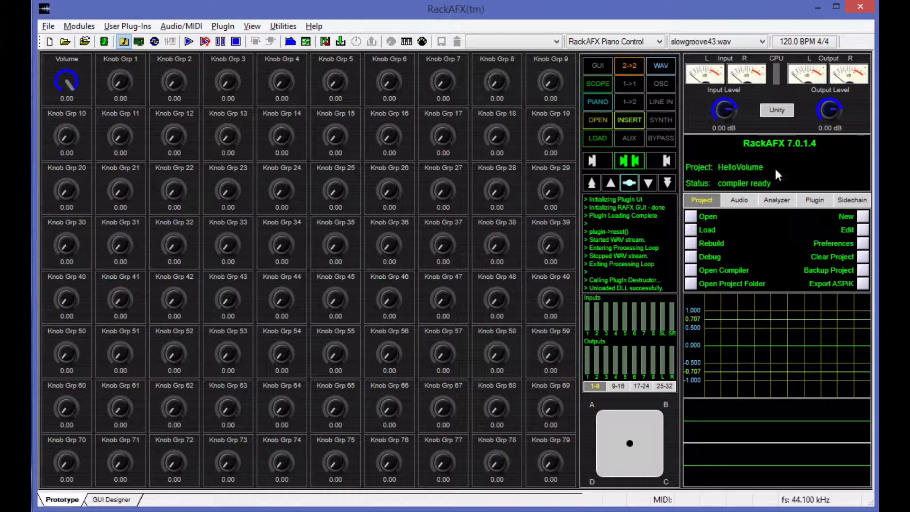
{"action": "mouse_move", "coordinate": [67, 80]}
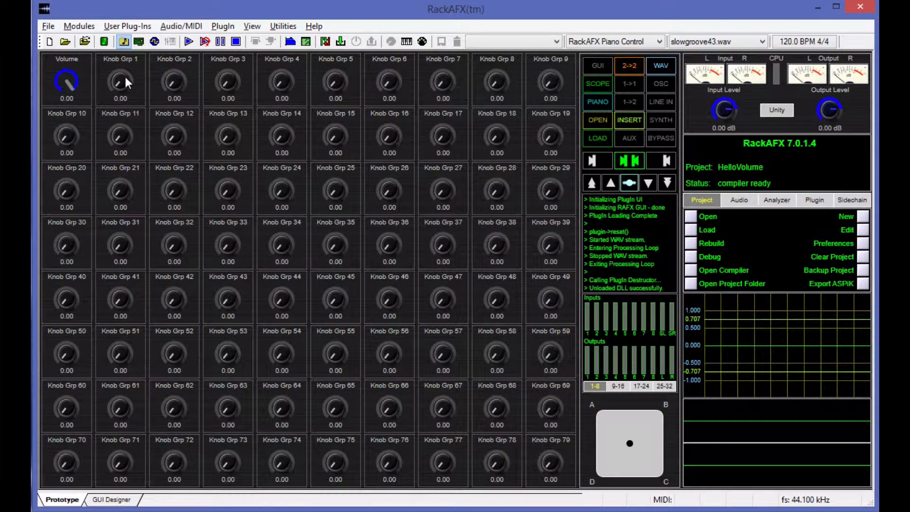
{"action": "mouse_move", "coordinate": [122, 86]}
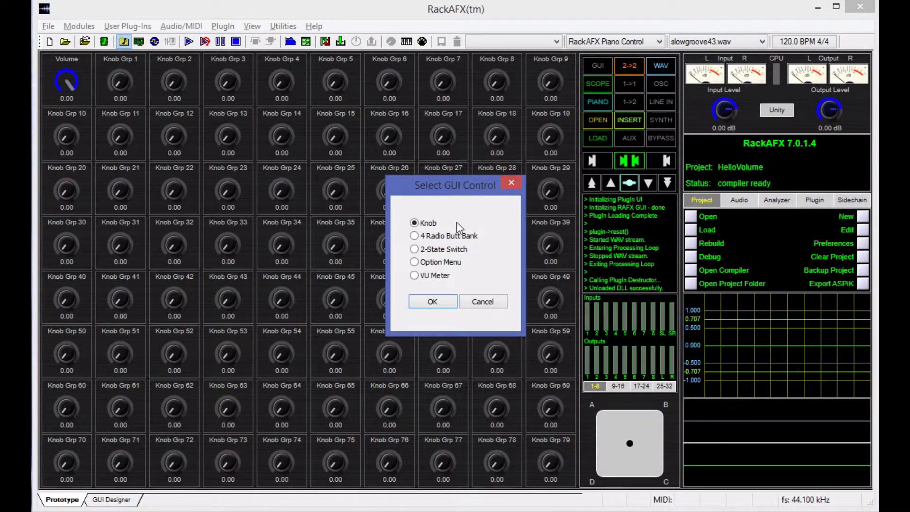
Add a 2-State Switch control and bring up its Mute properties with off/on states.
{"action": "left_click", "coordinate": [415, 249]}
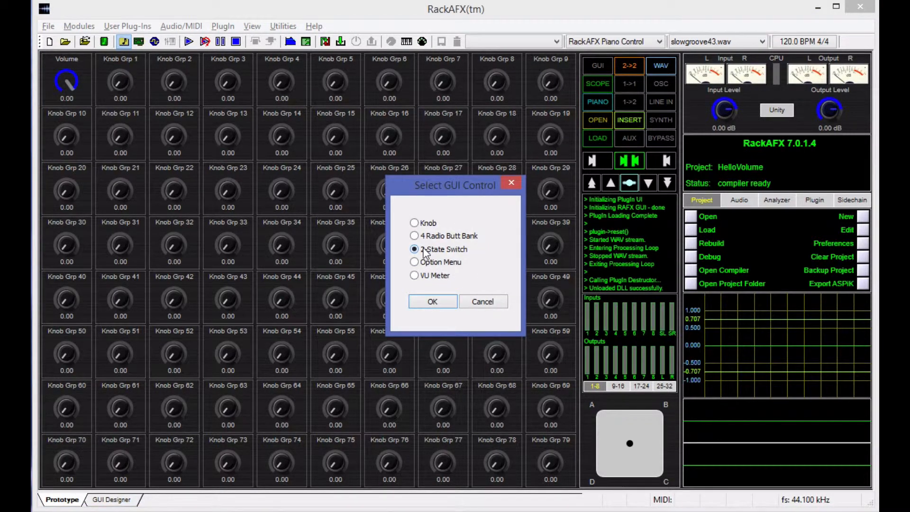
{"action": "left_click", "coordinate": [432, 301]}
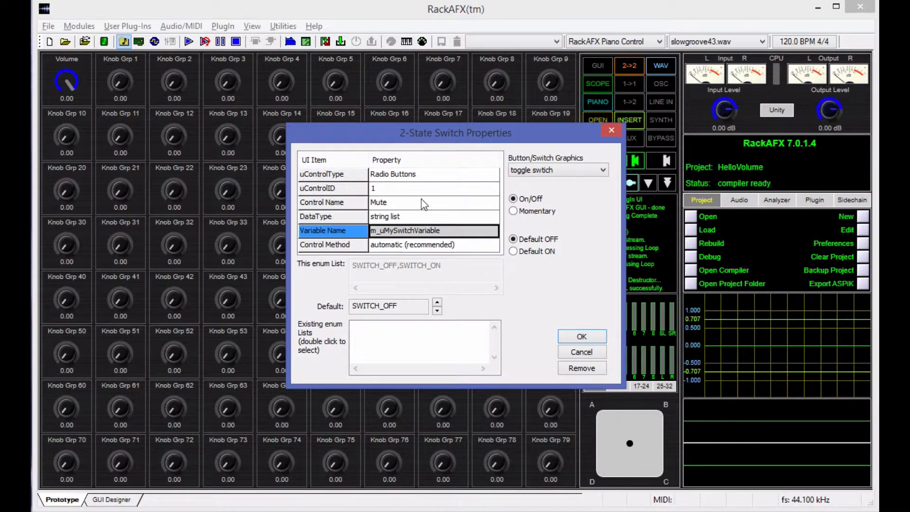
Give the Mute switch variable enableMute and red/green button graphics, defaulting OFF.
{"action": "type", "text": "enabel"}
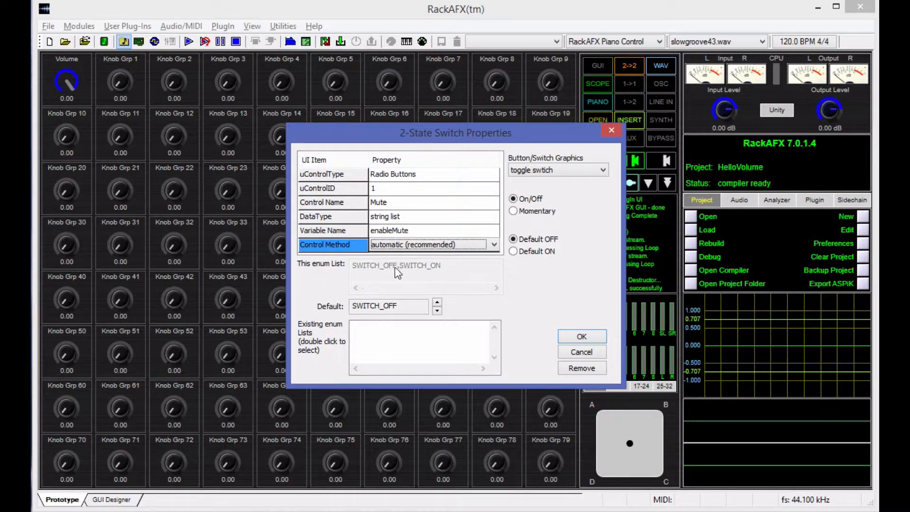
{"action": "mouse_move", "coordinate": [435, 277]}
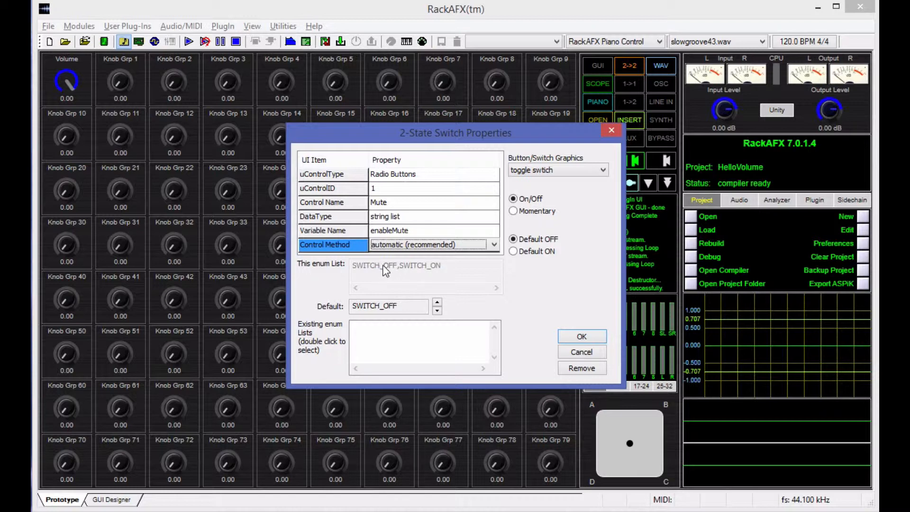
{"action": "mouse_move", "coordinate": [469, 275]}
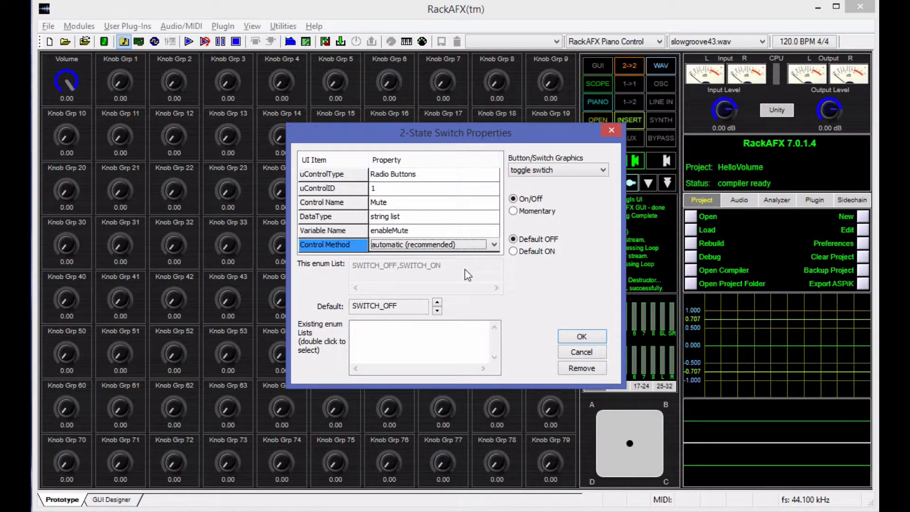
{"action": "left_click", "coordinate": [436, 302]}
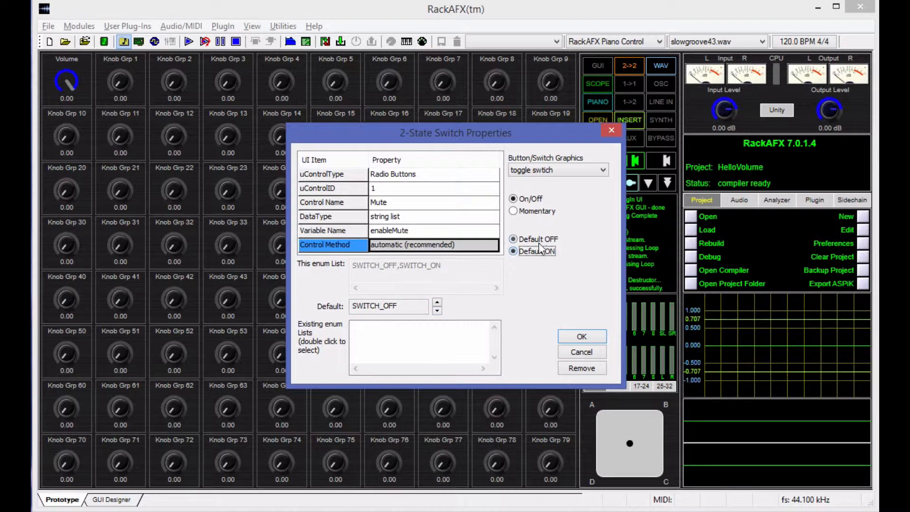
{"action": "left_click", "coordinate": [513, 238]}
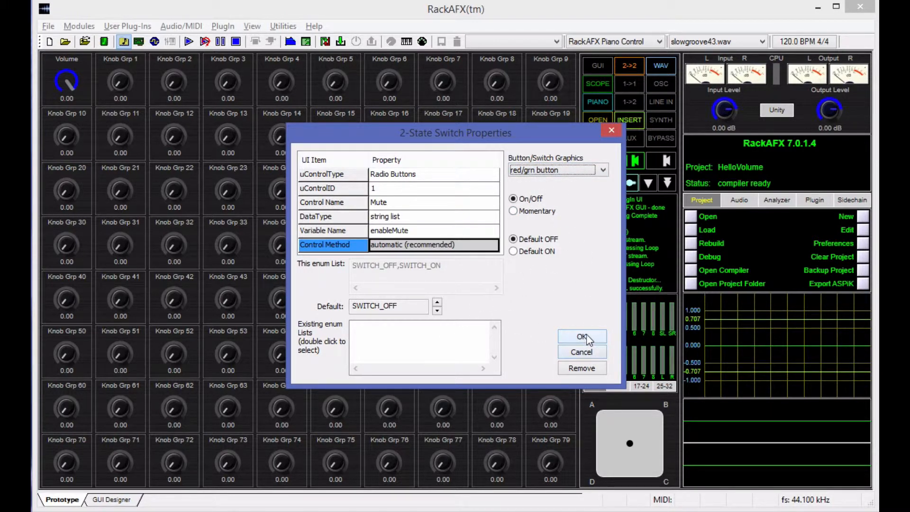
{"action": "left_click", "coordinate": [582, 337]}
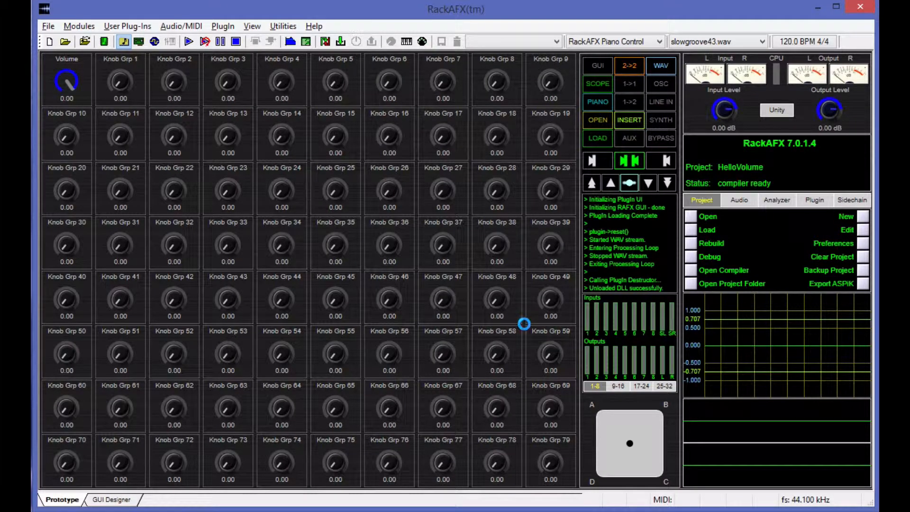
Inspect the generated enableMute variable and SWITCH_OFF/SWITCH_ON enum in plugincore.h.
{"action": "left_click", "coordinate": [120, 81]}
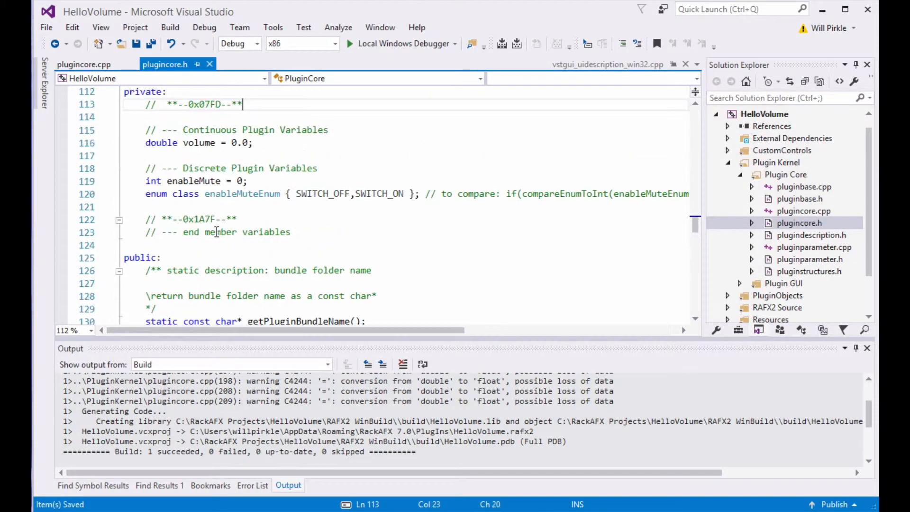
{"action": "double_click", "coordinate": [186, 180]}
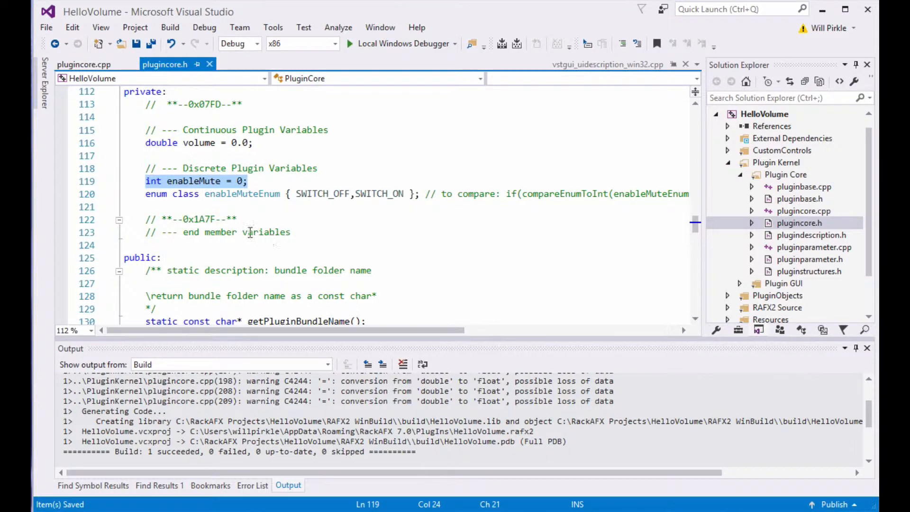
{"action": "double_click", "coordinate": [193, 181]}
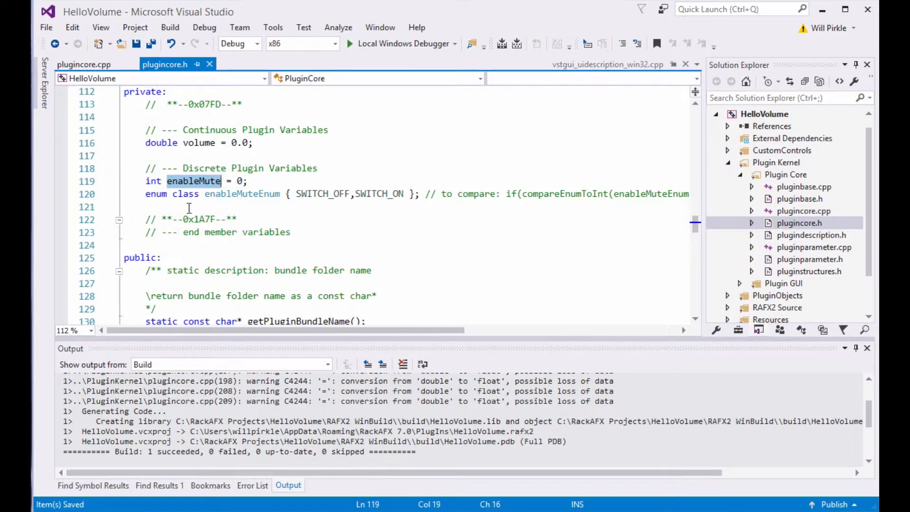
{"action": "mouse_move", "coordinate": [207, 212]}
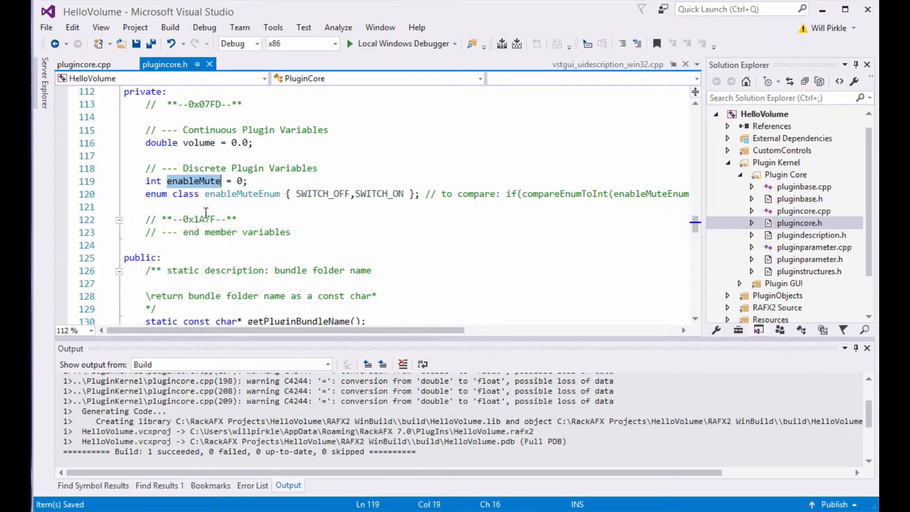
{"action": "left_click", "coordinate": [141, 180]}
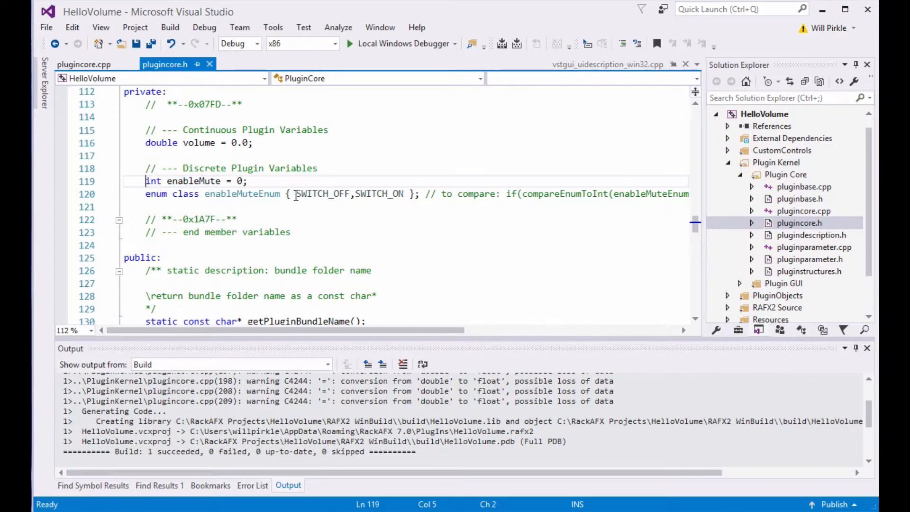
{"action": "double_click", "coordinate": [323, 194]}
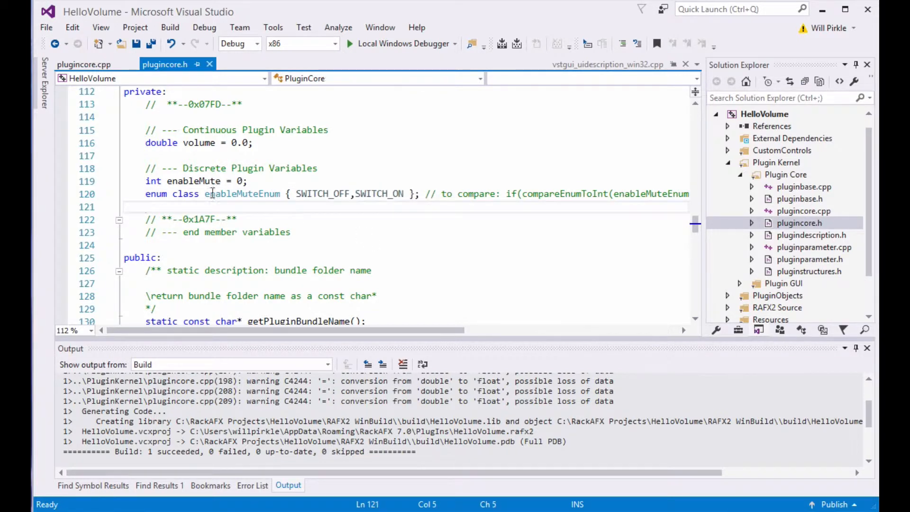
{"action": "mouse_move", "coordinate": [253, 187]}
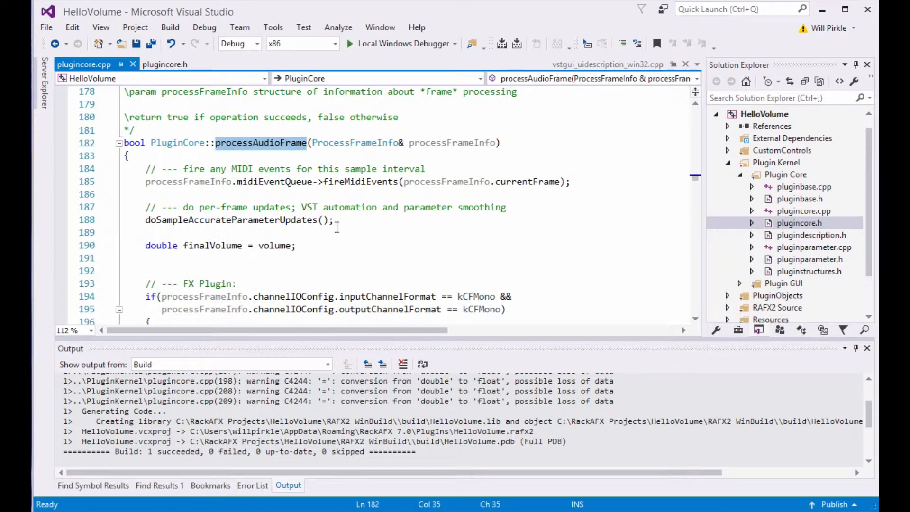
Add 'if (enableMute == 1) finalVolume = 0.0;' below finalVolume in processAudioFrame.
{"action": "scroll", "scroll_direction": "down", "scroll_amount": 3}
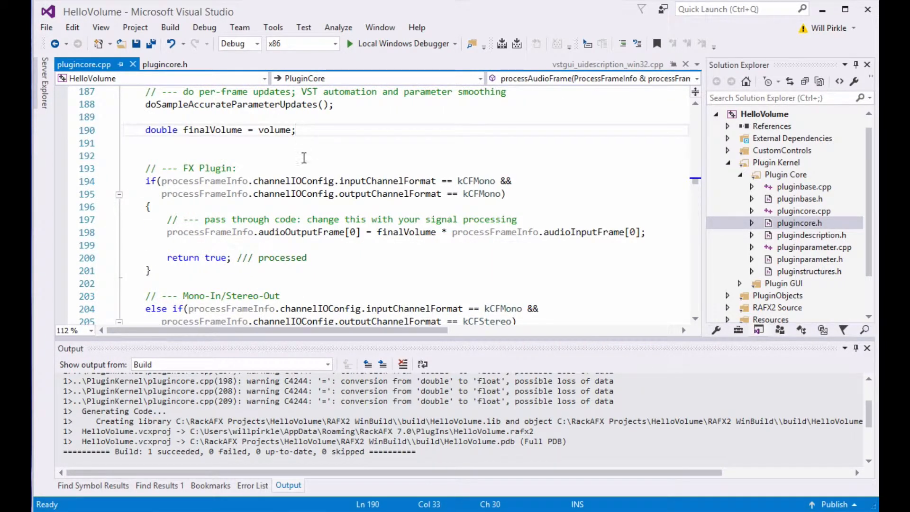
{"action": "mouse_move", "coordinate": [231, 133]}
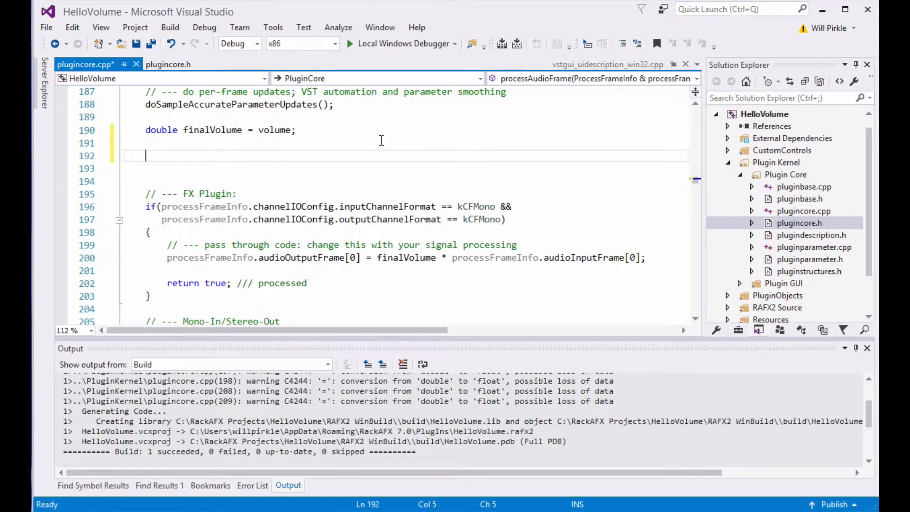
{"action": "type", "text": "if("}
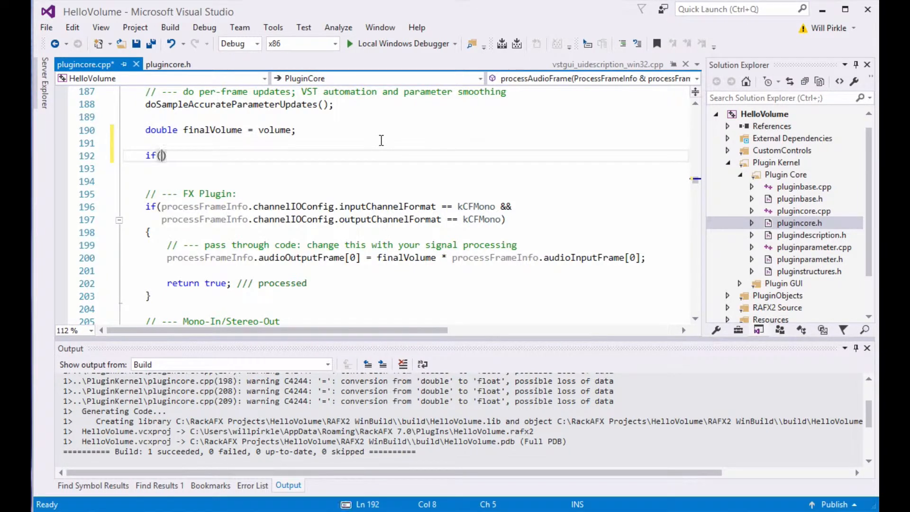
{"action": "type", "text": "enableMute == 1"}
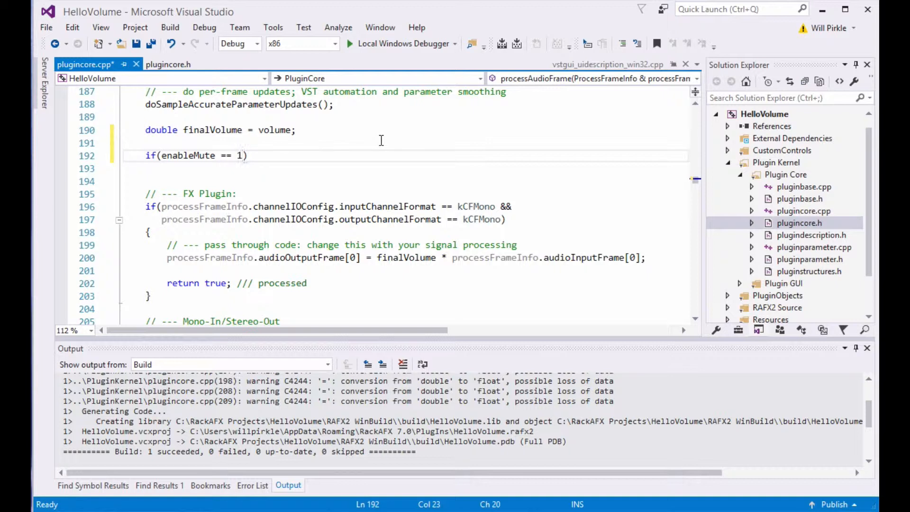
{"action": "mouse_move", "coordinate": [331, 174]}
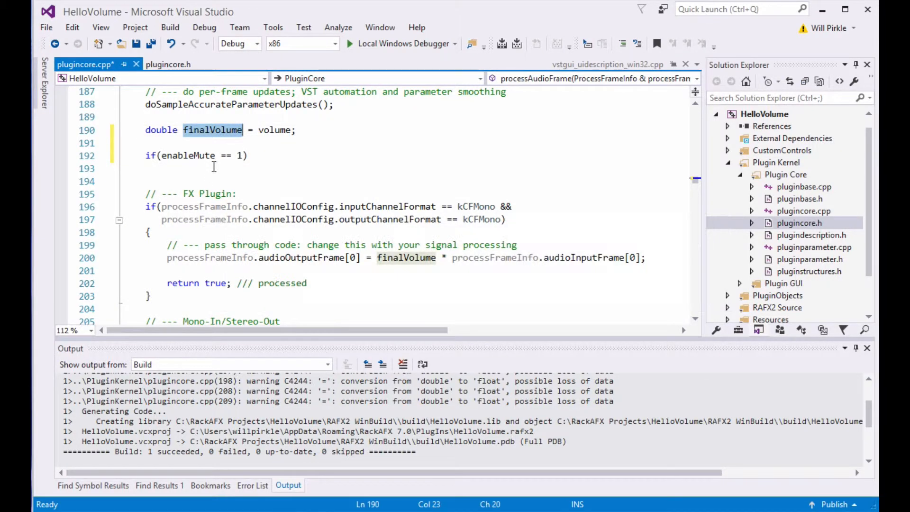
{"action": "type", "text": "finalVolume"}
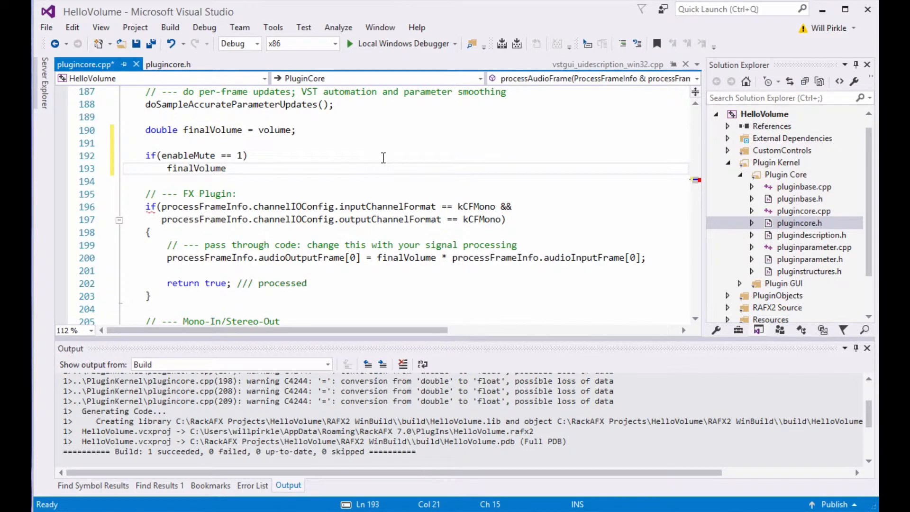
{"action": "type", "text": "= 0.0;"}
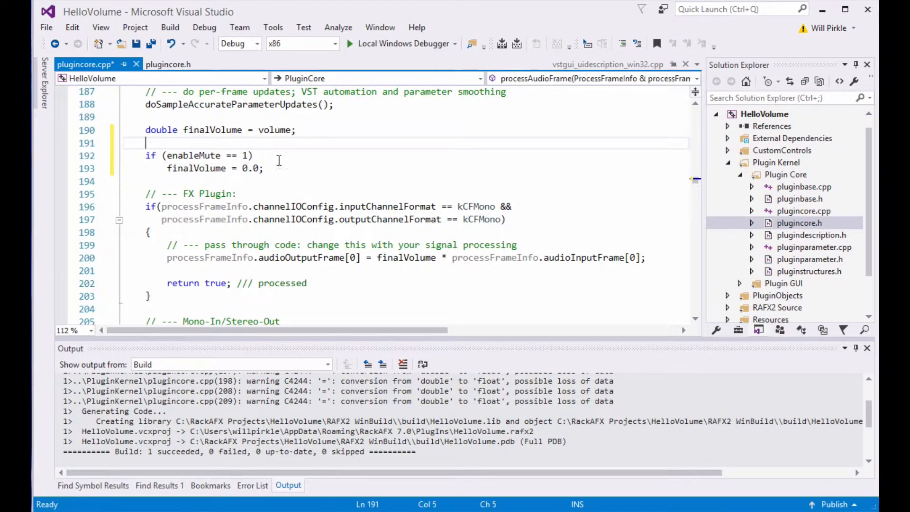
{"action": "mouse_move", "coordinate": [329, 187]}
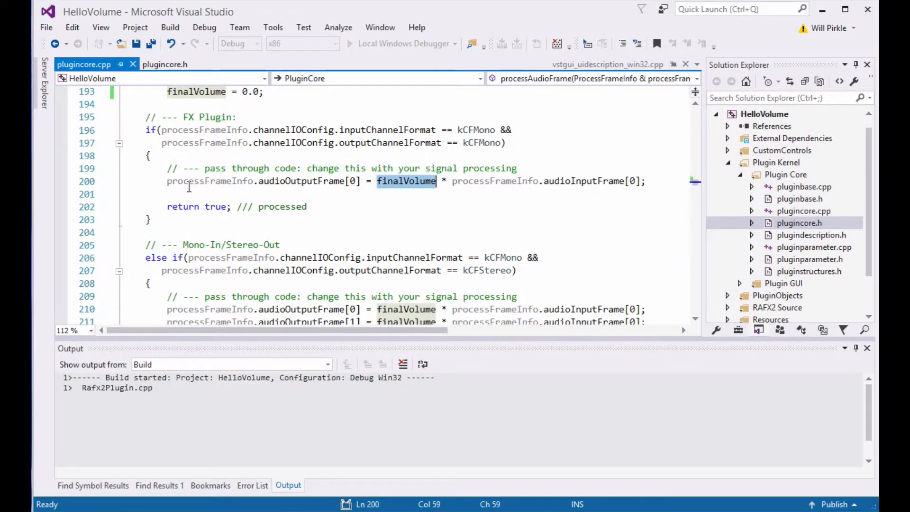
{"action": "mouse_move", "coordinate": [343, 235]}
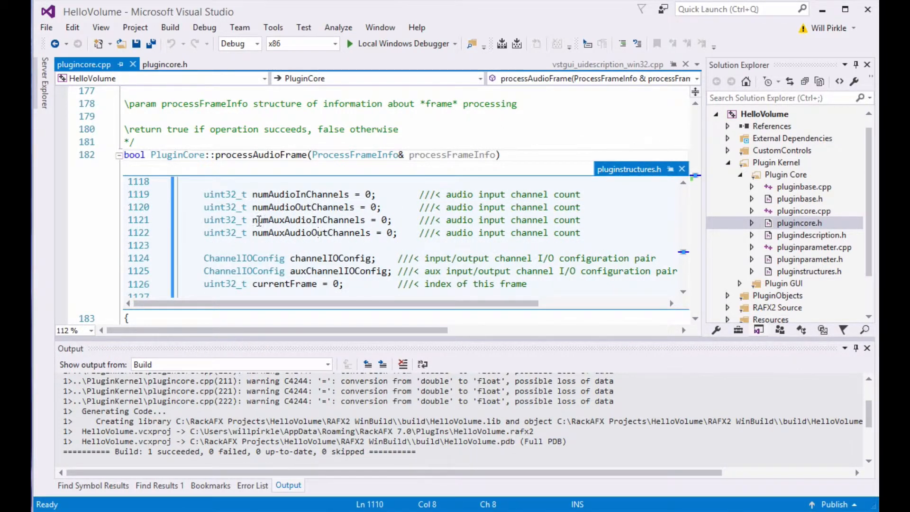
{"action": "mouse_move", "coordinate": [343, 220]}
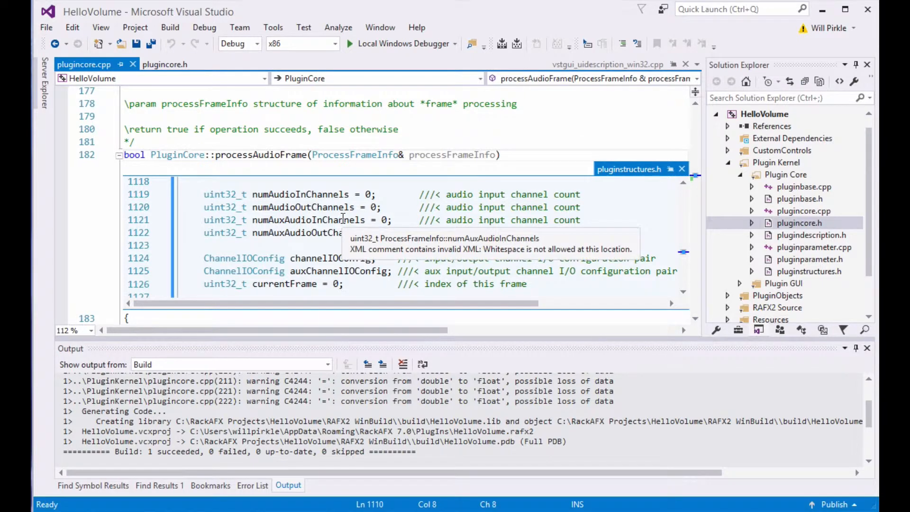
Scroll through the ProcessFrameInfo definition in pluginstructures.h after the successful build.
{"action": "scroll", "scroll_direction": "down", "scroll_amount": 3}
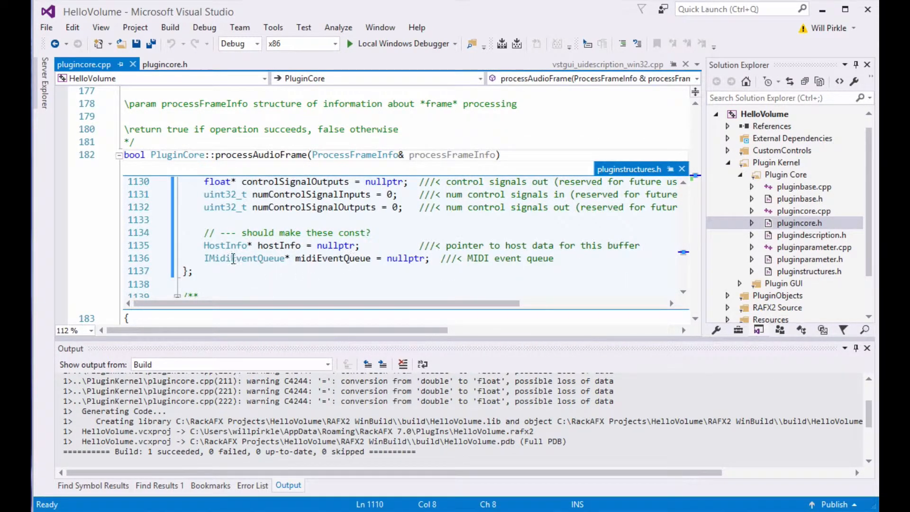
{"action": "mouse_move", "coordinate": [684, 169]}
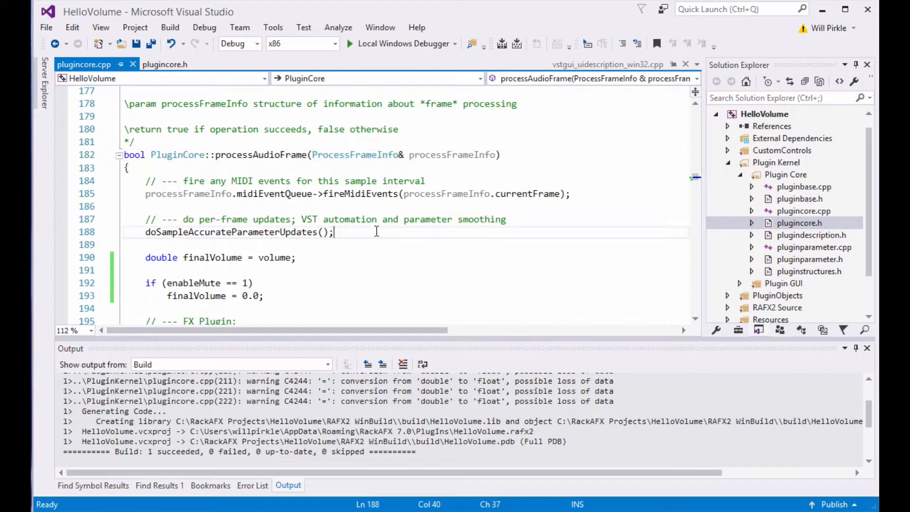
{"action": "mouse_move", "coordinate": [453, 207]}
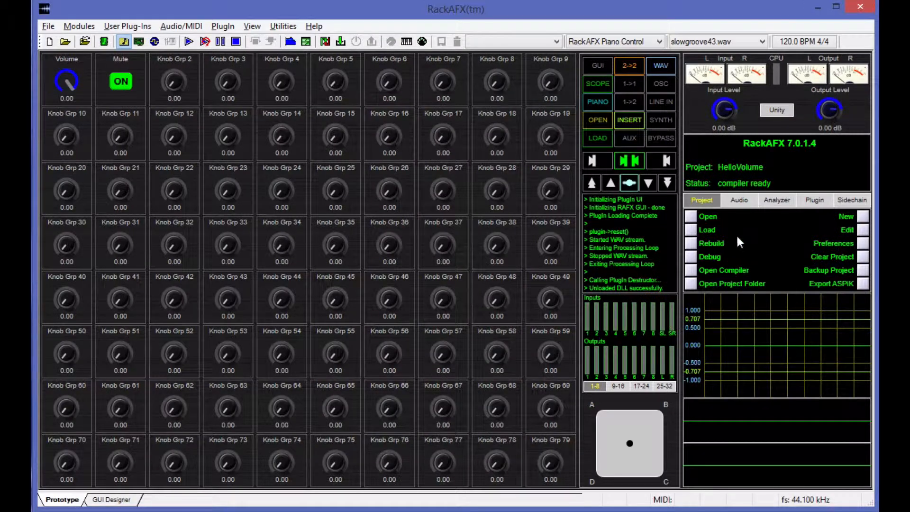
Load HelloVolume, play the audio, turn Volume down to about a third, and mute.
{"action": "left_click", "coordinate": [692, 230]}
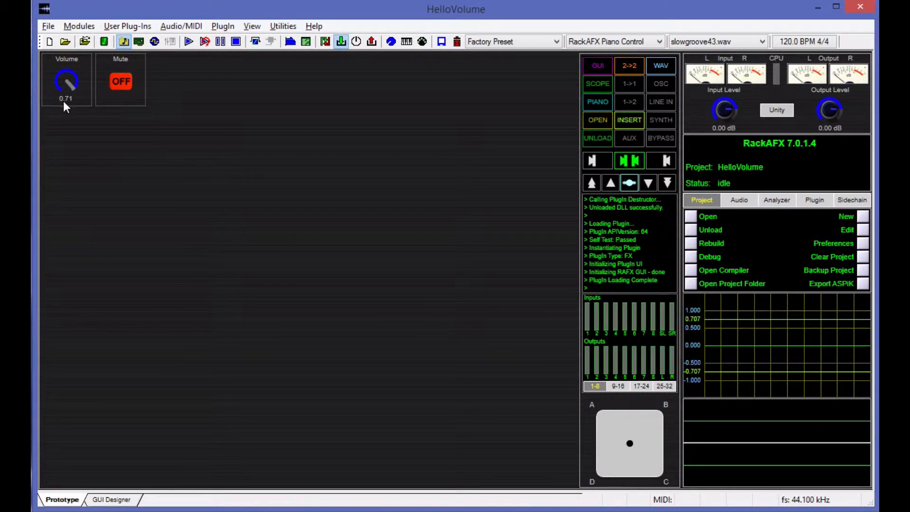
{"action": "left_click", "coordinate": [204, 41]}
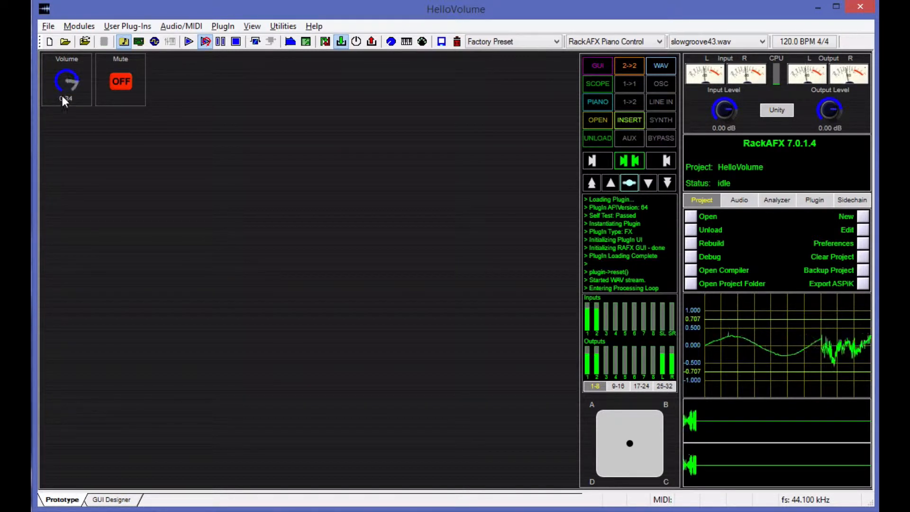
{"action": "left_click_drag", "start_coordinate": [67, 81], "coordinate": [63, 87]}
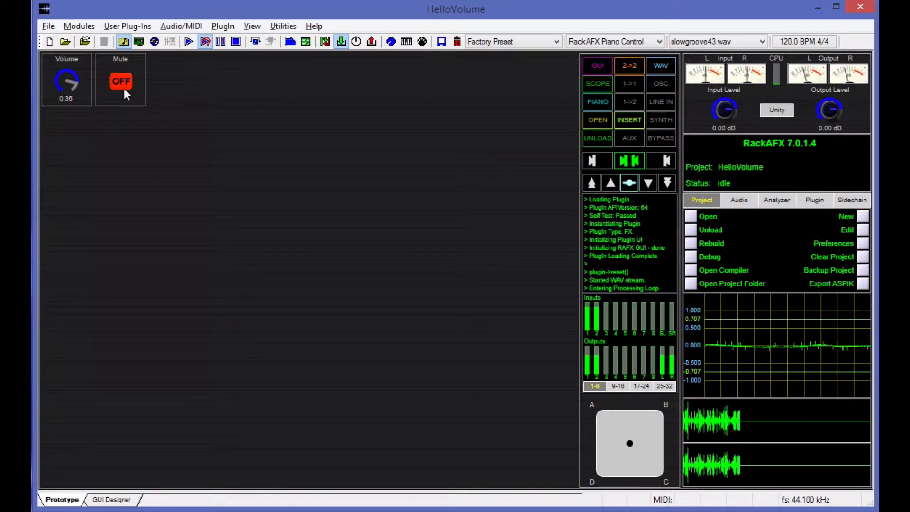
{"action": "left_click", "coordinate": [120, 81]}
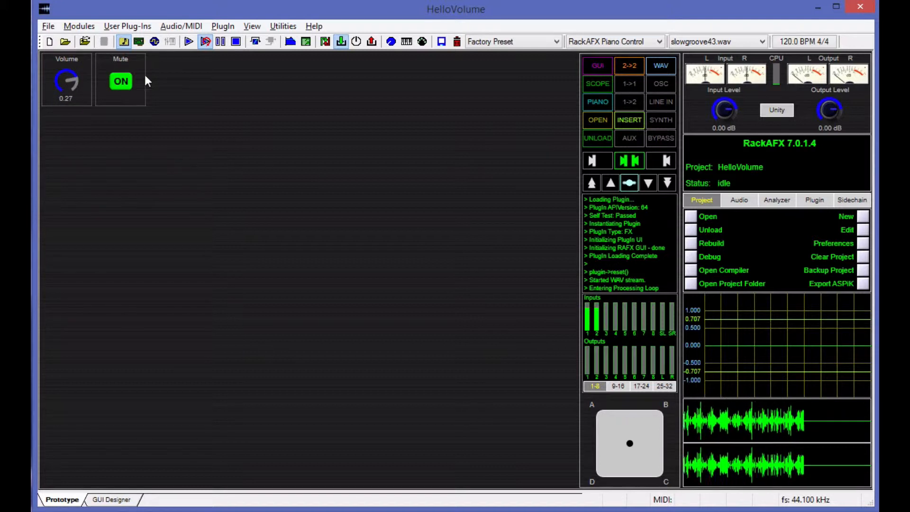
Unmute, raise the volume slightly, stop playback, and switch Mute back on.
{"action": "left_click", "coordinate": [121, 81]}
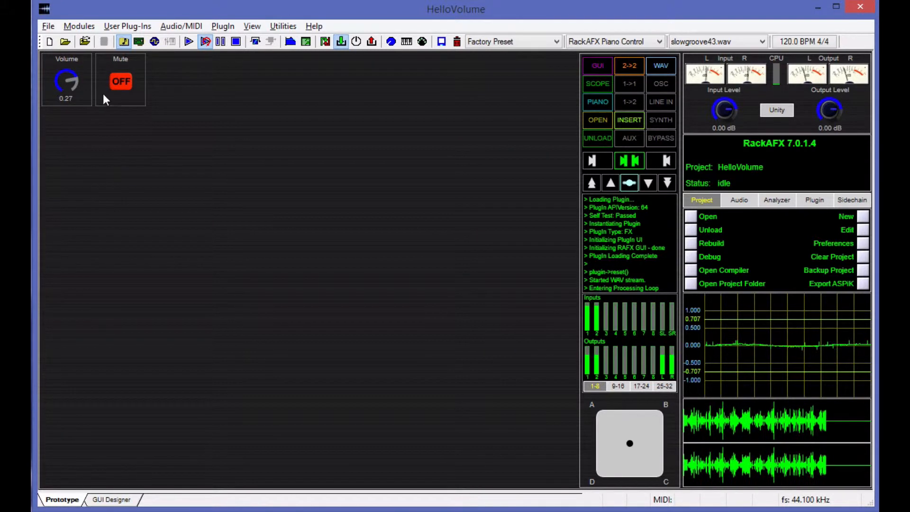
{"action": "left_click_drag", "start_coordinate": [70, 81], "coordinate": [68, 78]}
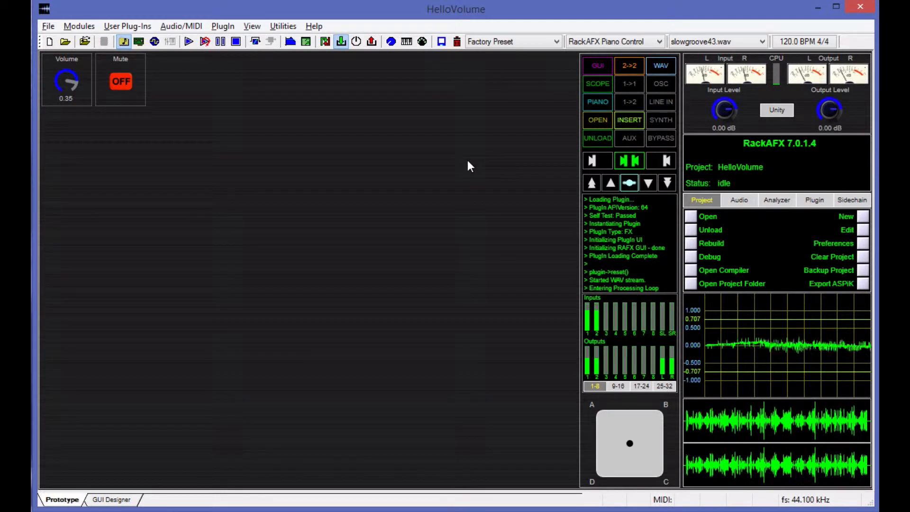
{"action": "left_click", "coordinate": [103, 41]}
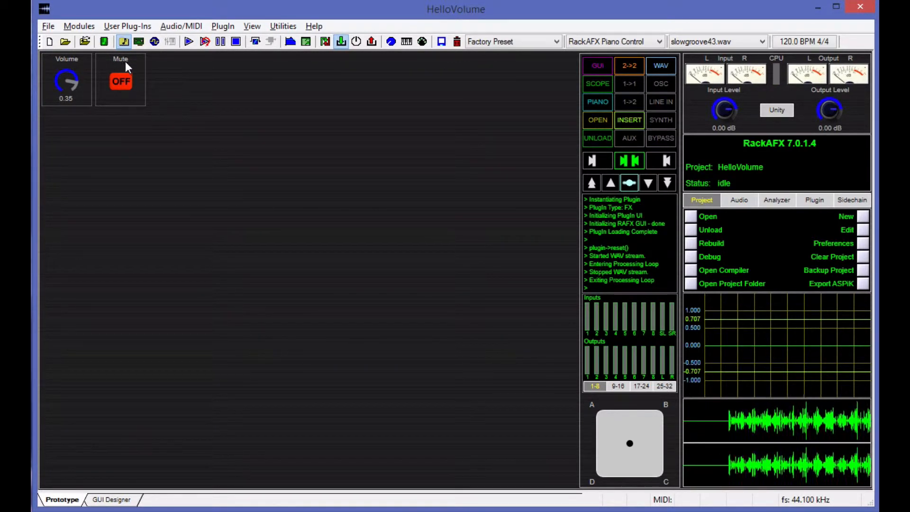
{"action": "left_click", "coordinate": [120, 81]}
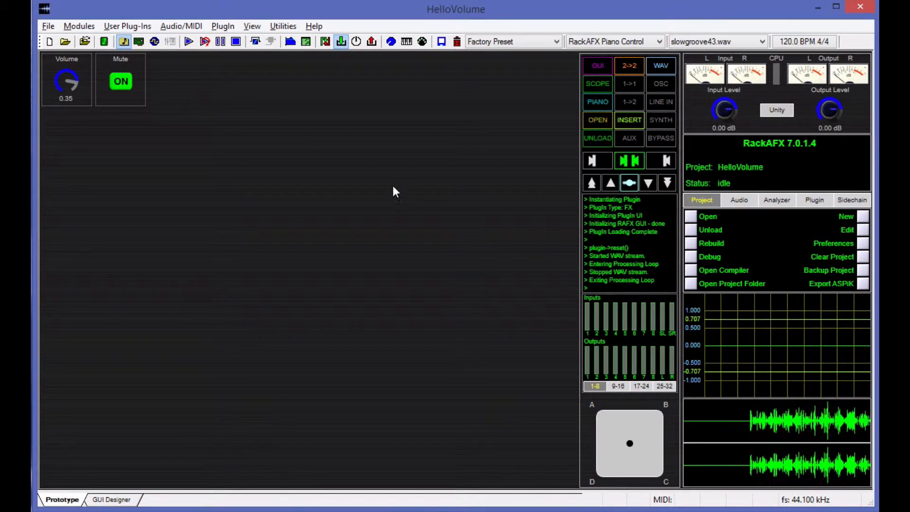
{"action": "mouse_move", "coordinate": [177, 82]}
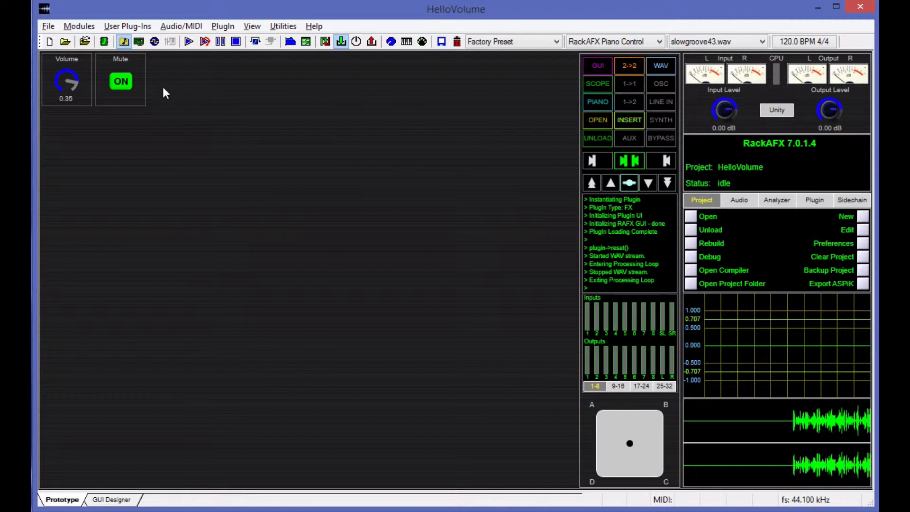
{"action": "mouse_move", "coordinate": [208, 111]}
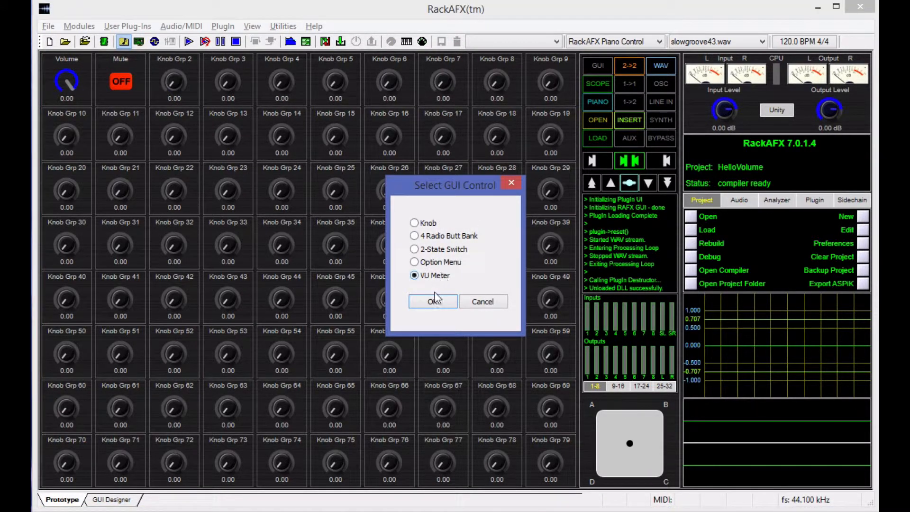
Add a LOUT VU meter: logarithmic, 100 ms release, leftOutMeter variable, solid bar.
{"action": "left_click", "coordinate": [433, 302]}
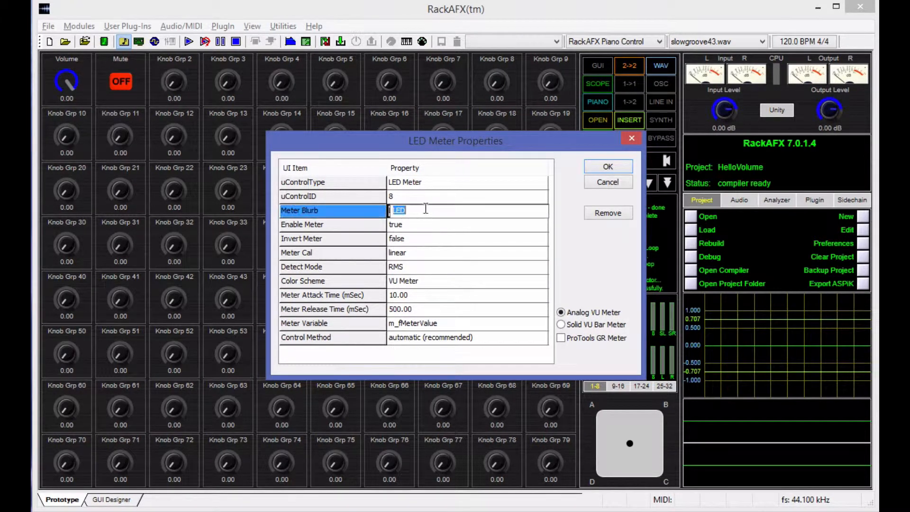
{"action": "type", "text": "LOUT"}
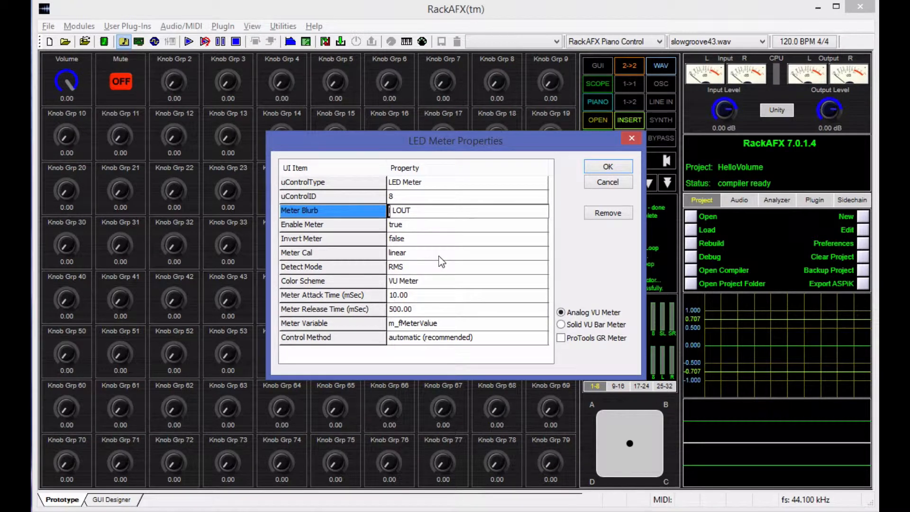
{"action": "left_click", "coordinate": [467, 253]}
{"action": "type", "text": "100"}
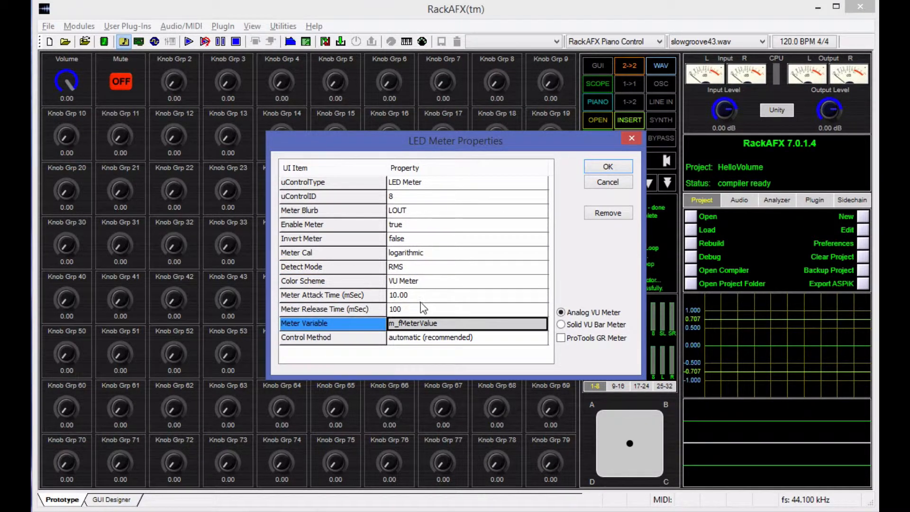
{"action": "double_click", "coordinate": [432, 323]}
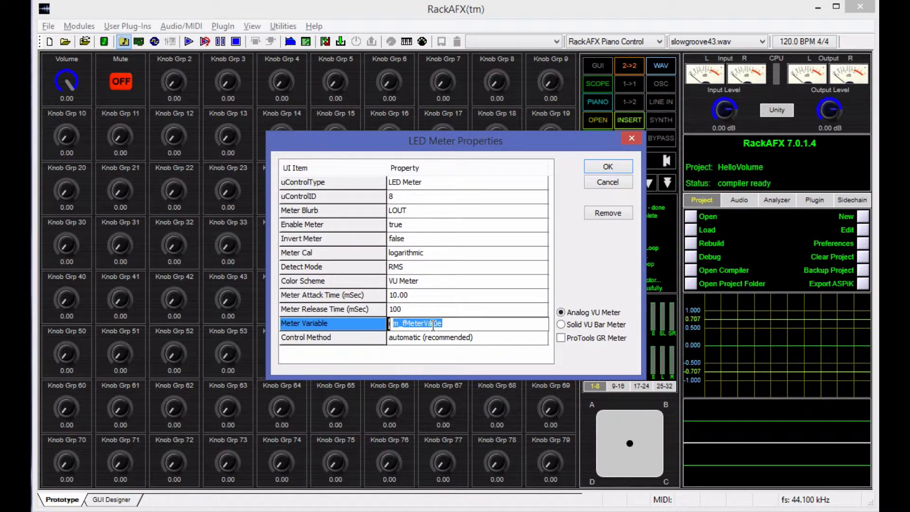
{"action": "type", "text": "leftOup[u"}
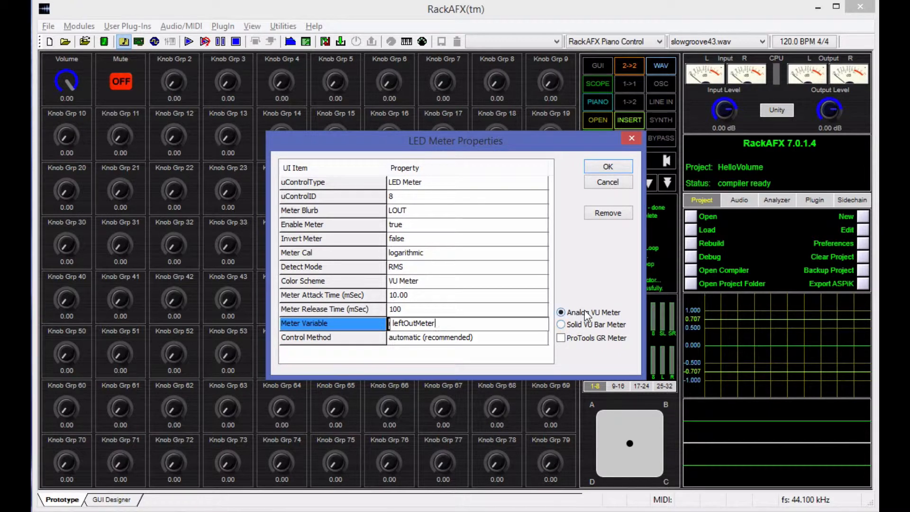
{"action": "left_click", "coordinate": [561, 324]}
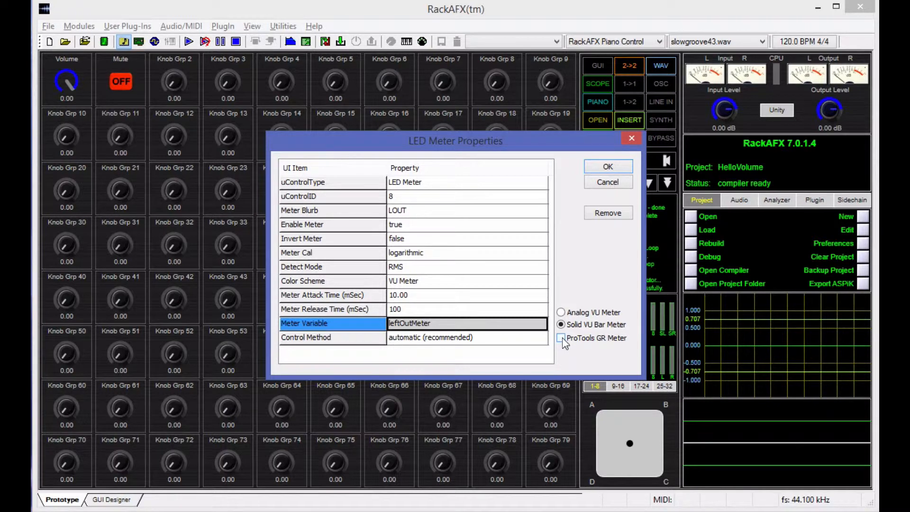
{"action": "left_click", "coordinate": [561, 338]}
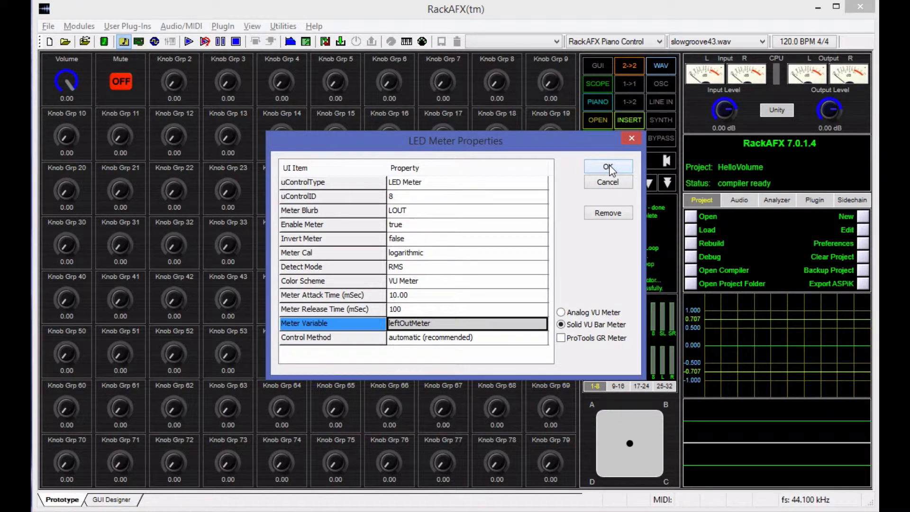
{"action": "left_click", "coordinate": [607, 168]}
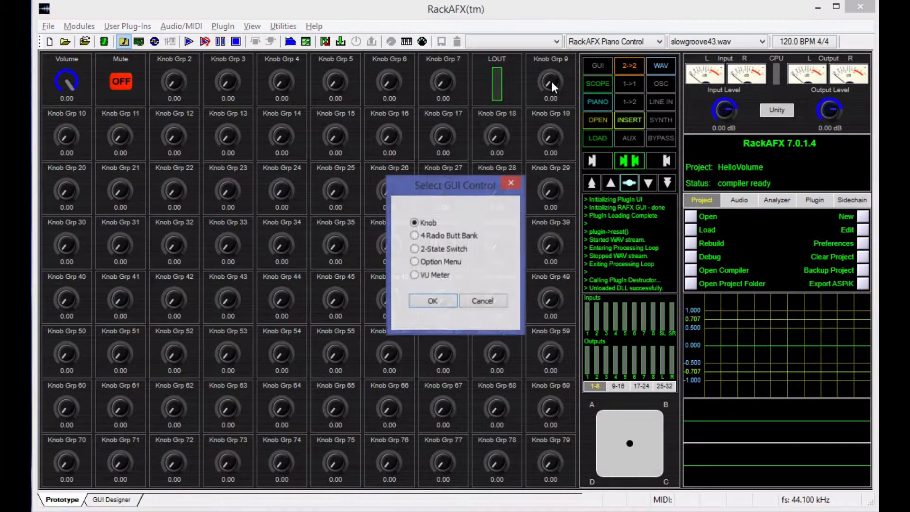
Add a ROUT VU meter: logarithmic, 100 ms release, rightOutMeter variable, solid bar.
{"action": "left_click", "coordinate": [414, 275]}
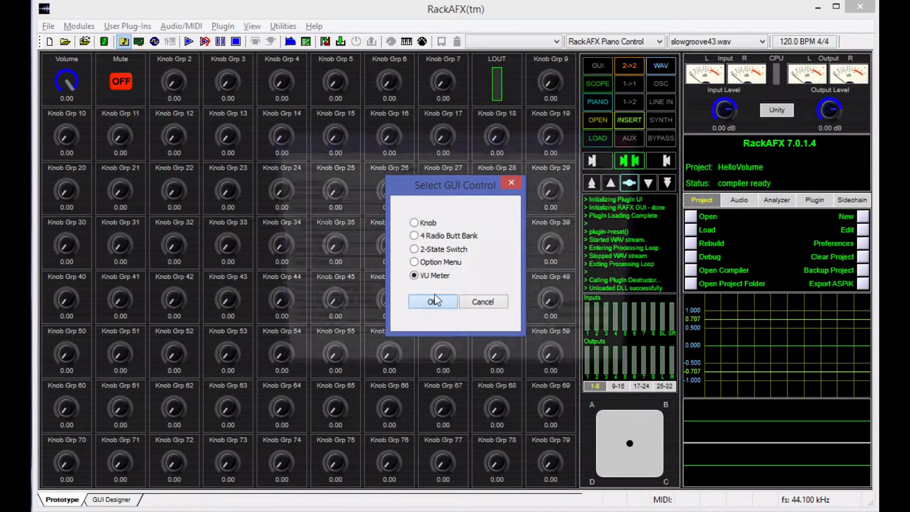
{"action": "left_click", "coordinate": [432, 302]}
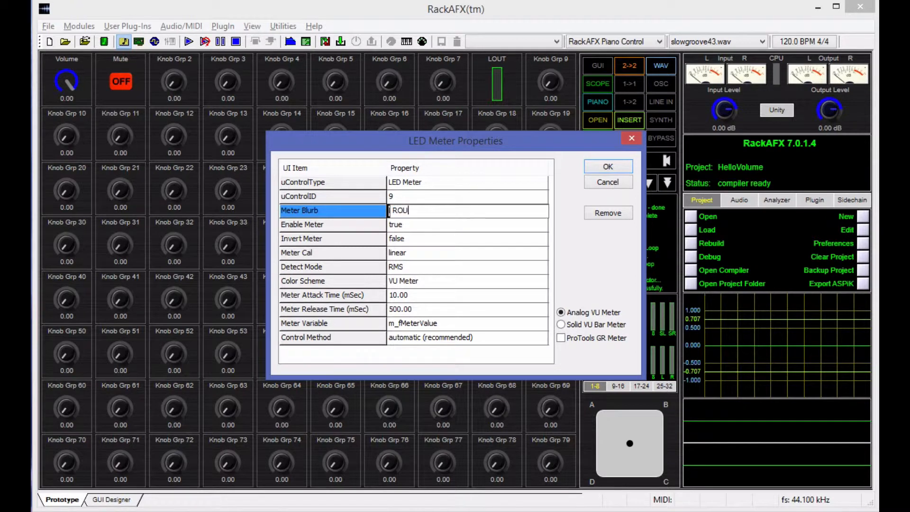
{"action": "left_click", "coordinate": [436, 253]}
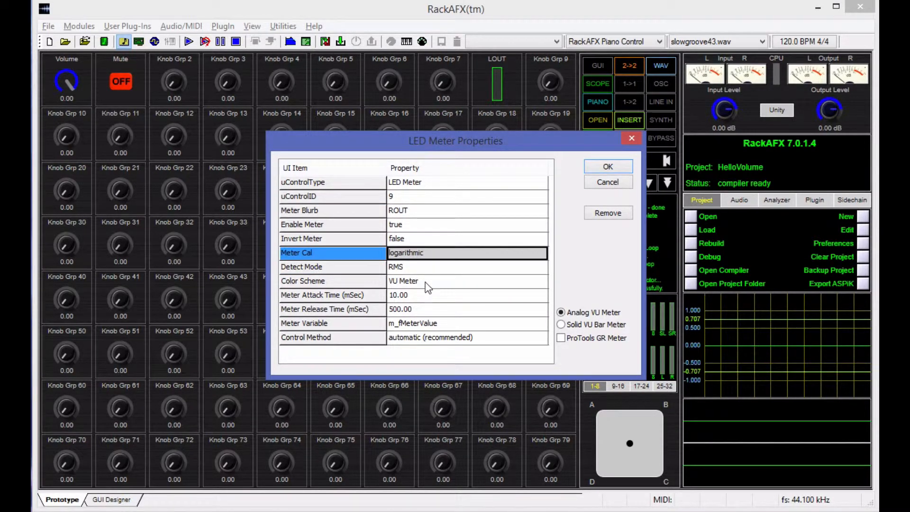
{"action": "left_click", "coordinate": [465, 309]}
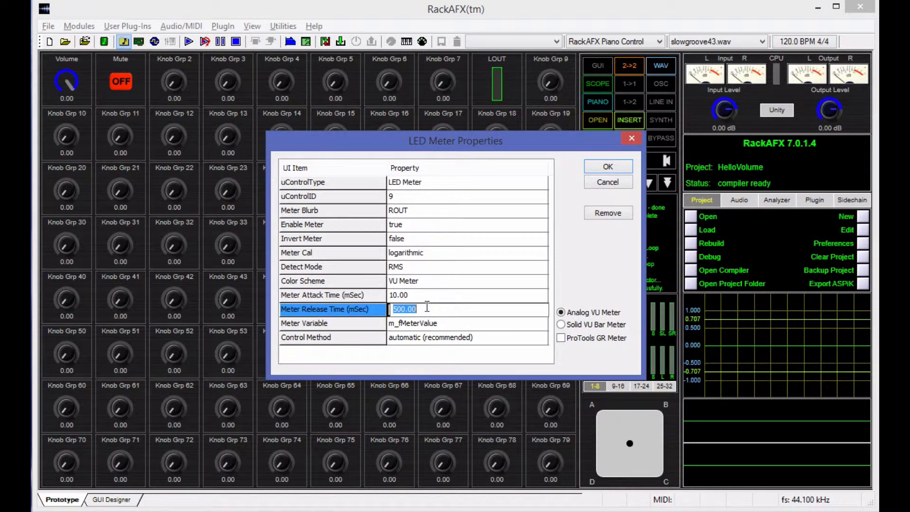
{"action": "type", "text": "100"}
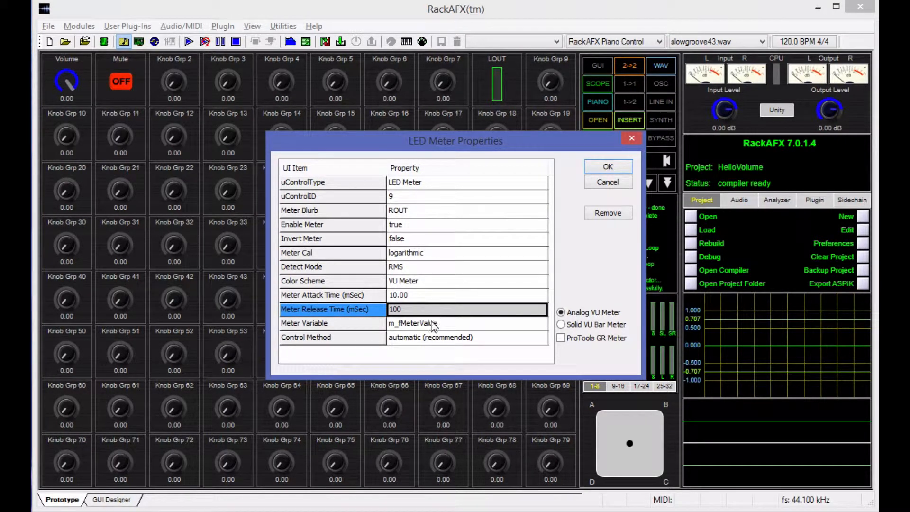
{"action": "left_click", "coordinate": [412, 324]}
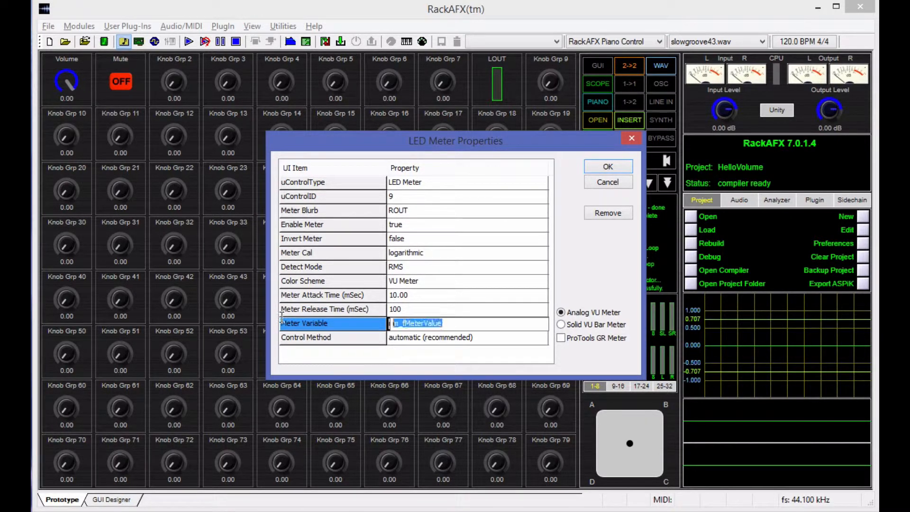
{"action": "type", "text": "rightOut"}
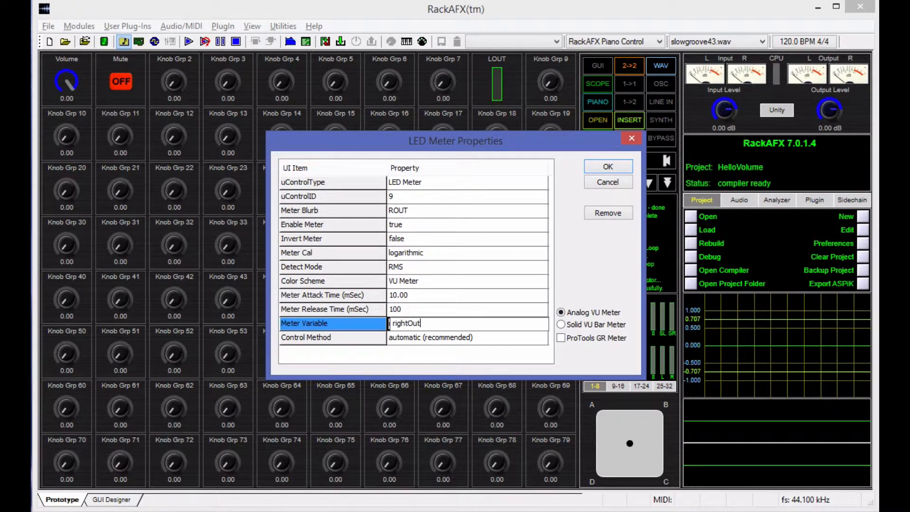
{"action": "left_click", "coordinate": [306, 337]}
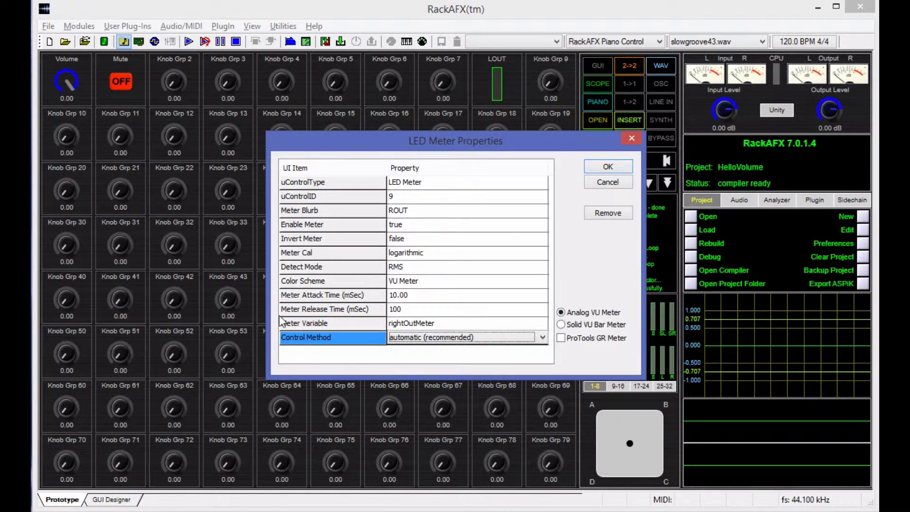
{"action": "left_click", "coordinate": [561, 324]}
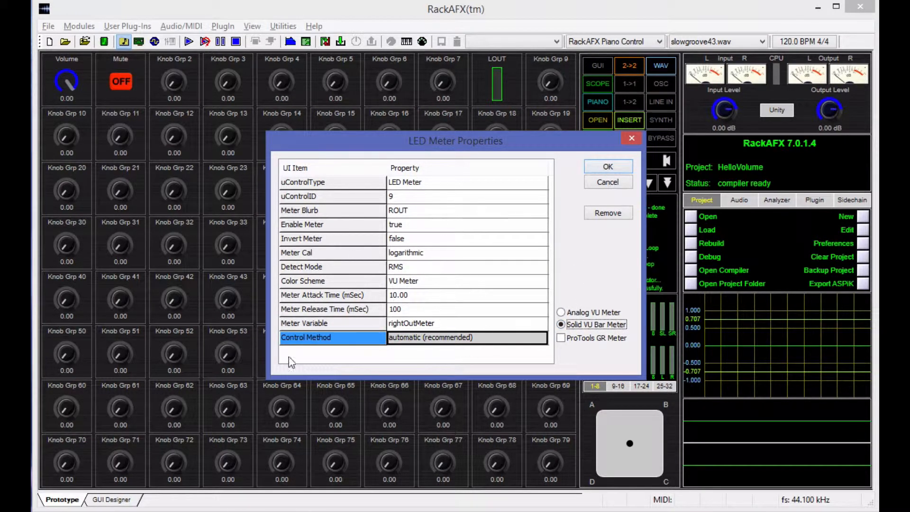
{"action": "left_click", "coordinate": [608, 166]}
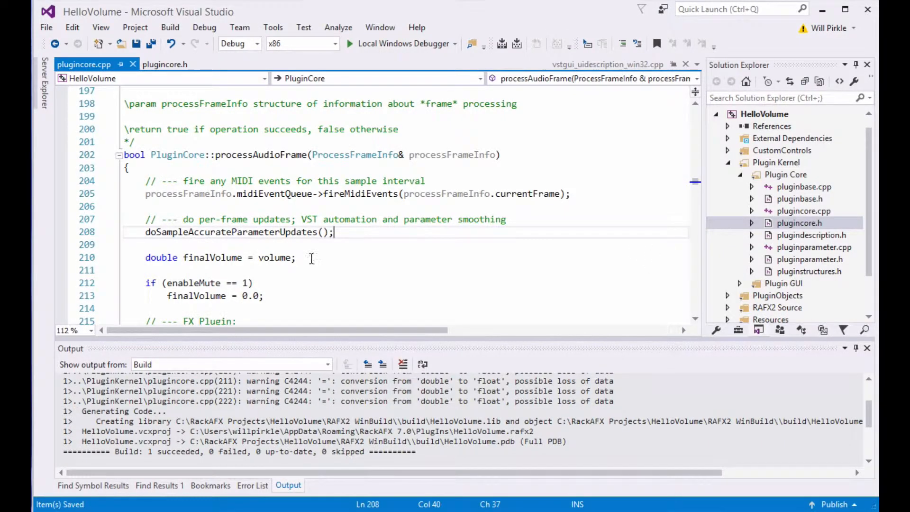
Assign audioOutputFrame[0] to leftOutMeter and rightOutMeter in the mono FX branch.
{"action": "scroll", "scroll_direction": "down", "scroll_amount": 3}
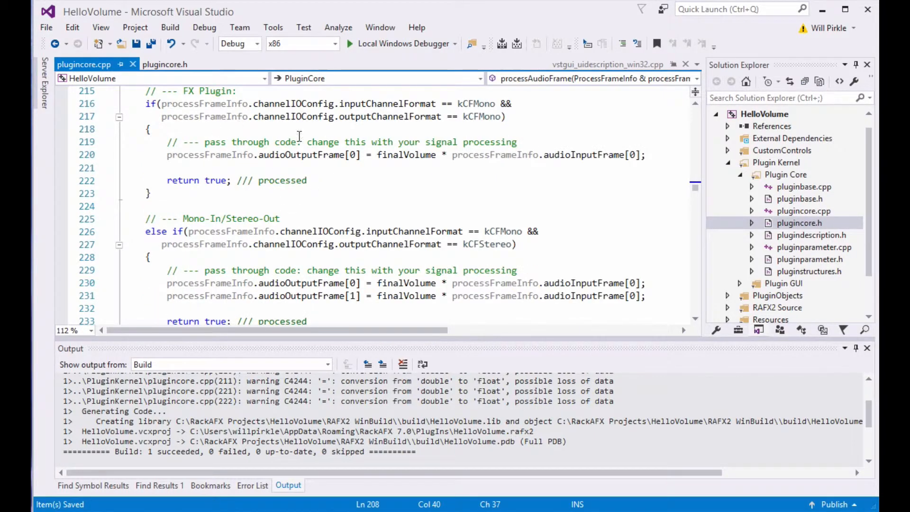
{"action": "mouse_move", "coordinate": [276, 155]}
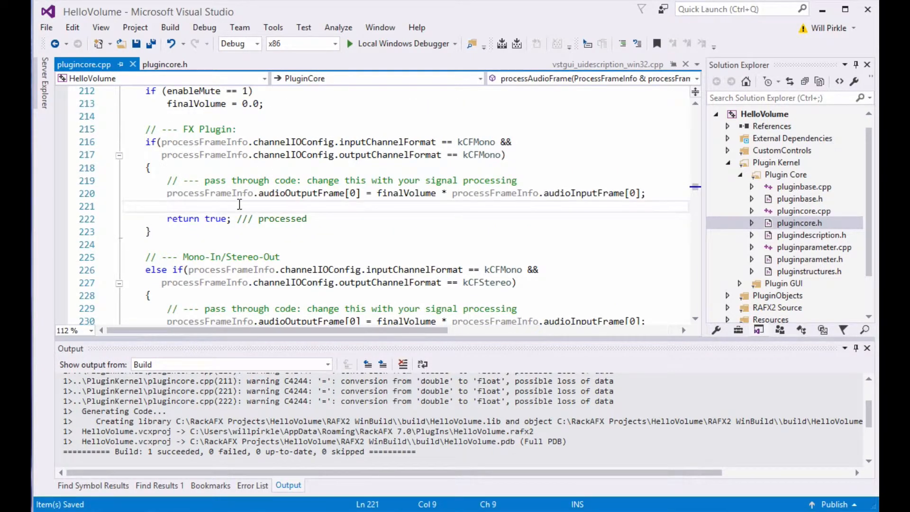
{"action": "type", "text": "leftOutMeter ="}
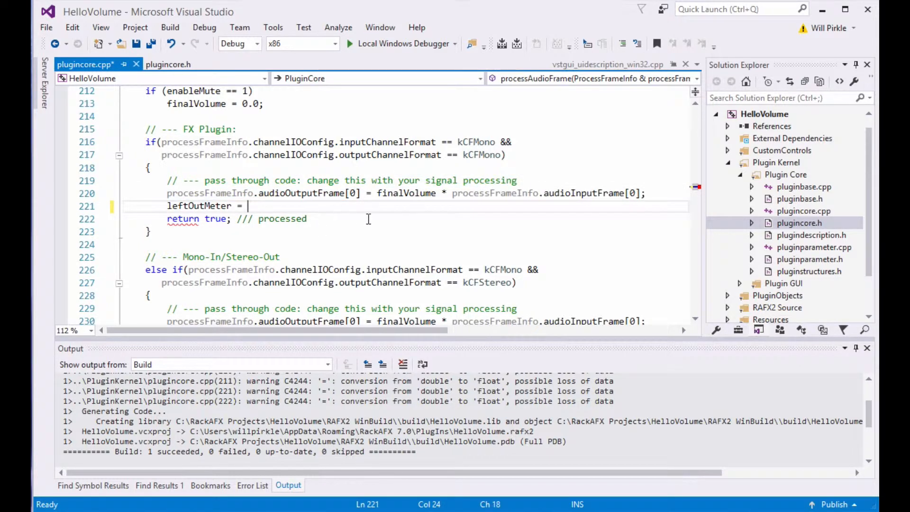
{"action": "type", "text": "processFrameInfo.audioOutputFrame[0];"}
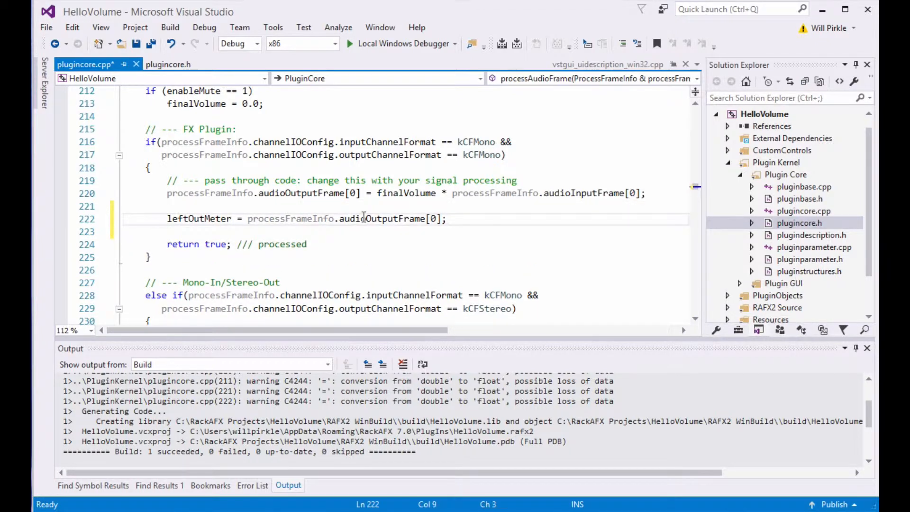
{"action": "double_click", "coordinate": [199, 218]}
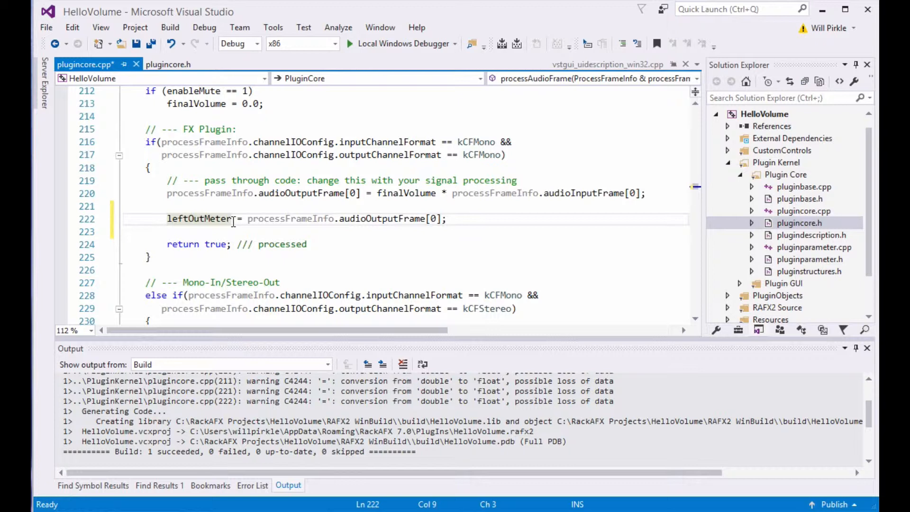
{"action": "mouse_move", "coordinate": [201, 218]}
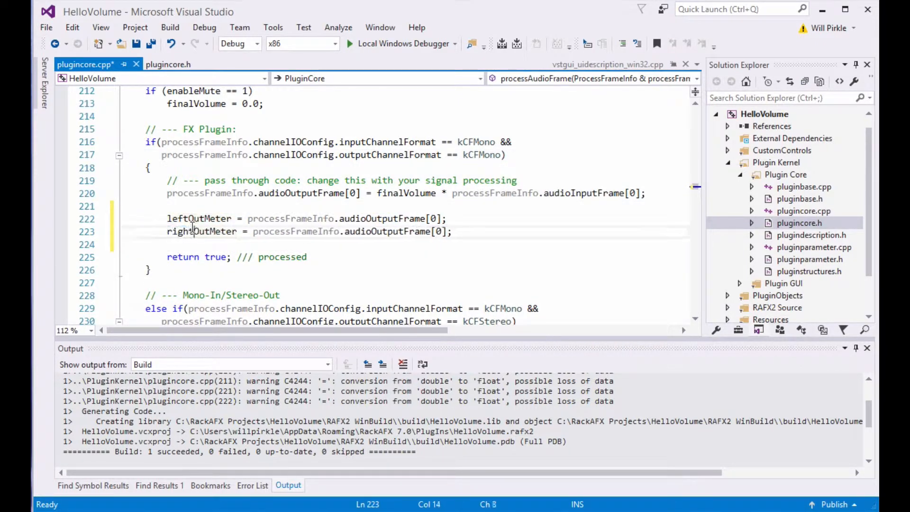
{"action": "double_click", "coordinate": [202, 231]}
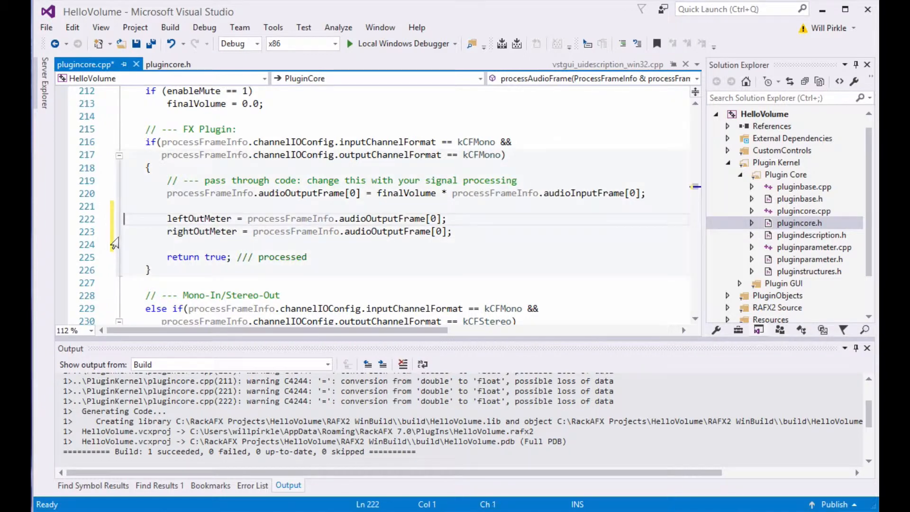
Add the meter assignments to the mono-in/stereo-out and stereo-in/stereo-out branches.
{"action": "scroll", "scroll_direction": "down", "scroll_amount": 3}
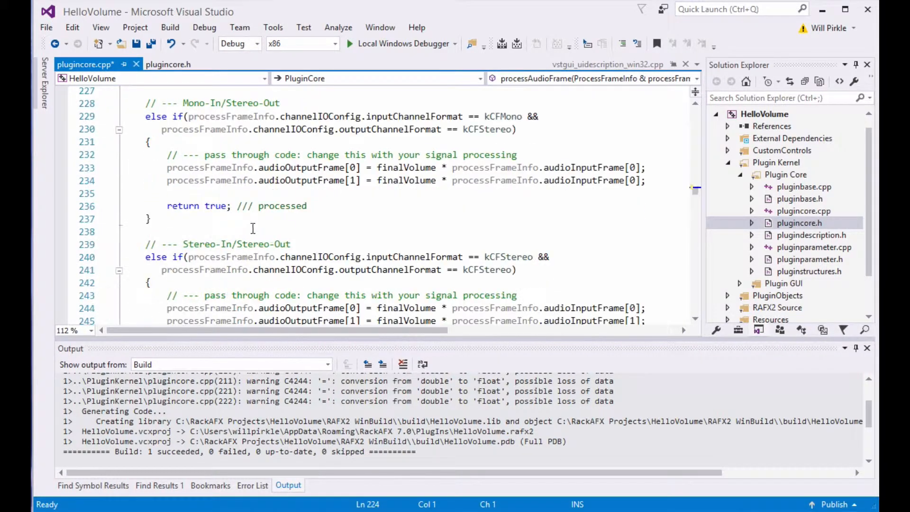
{"action": "type", "text": "leftOutMeter = processFrameInfo.audioOutputFrame[0];"}
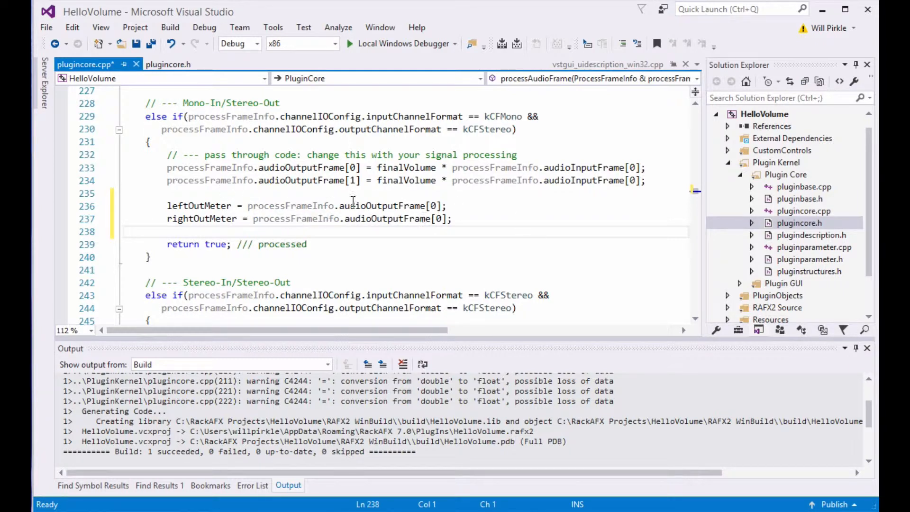
{"action": "mouse_move", "coordinate": [395, 219]}
{"action": "type", "text": "1"}
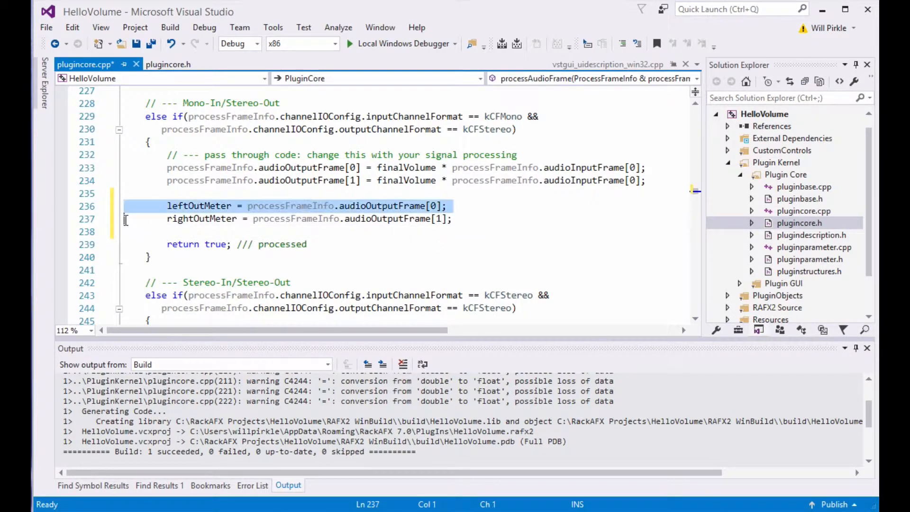
{"action": "scroll", "scroll_direction": "down", "scroll_amount": 3}
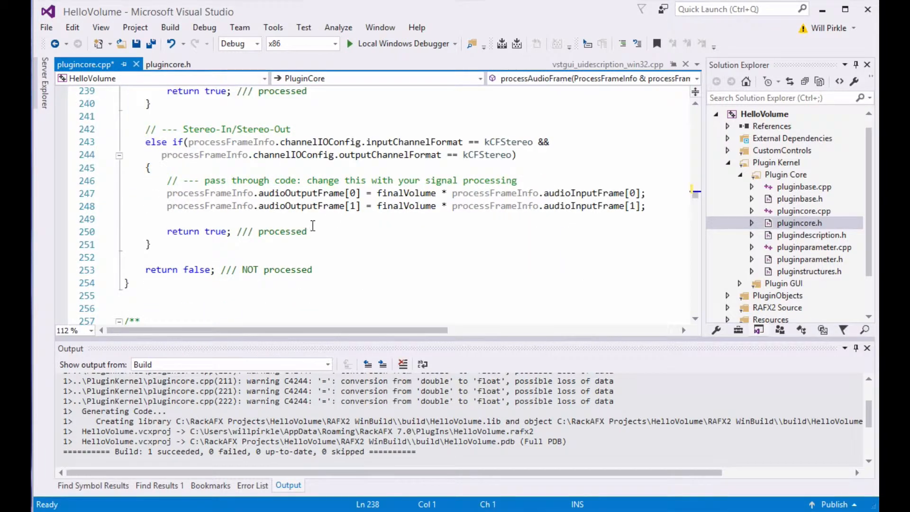
{"action": "type", "text": "leftOutMeter = processFrameInfo.audioOutputFrame[0];"}
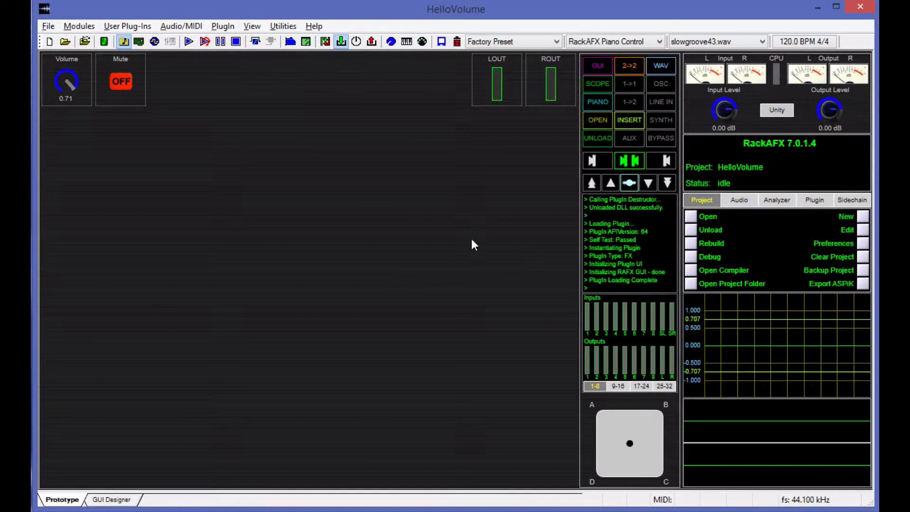
Play slowgroove43.wav through HelloVolume, turn the Volume knob down, and switch Mute on.
{"action": "left_click", "coordinate": [188, 41]}
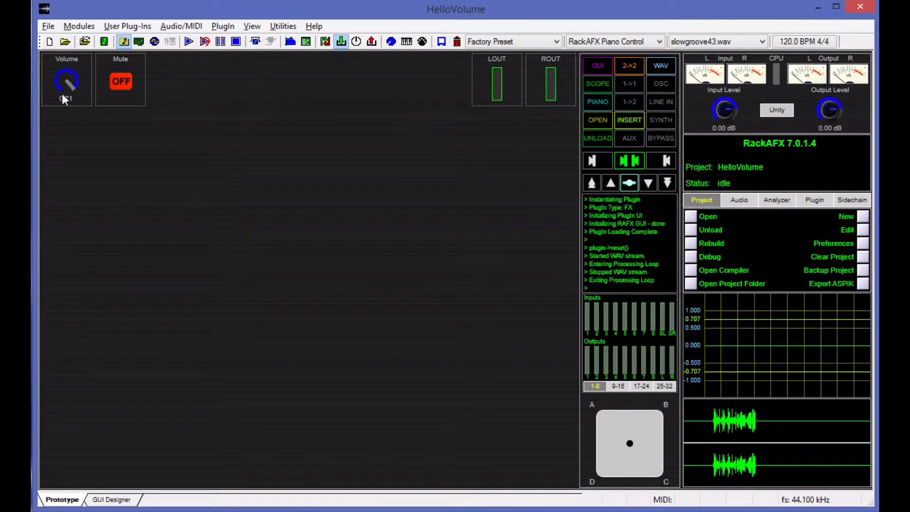
{"action": "left_click_drag", "start_coordinate": [66, 81], "coordinate": [69, 75]}
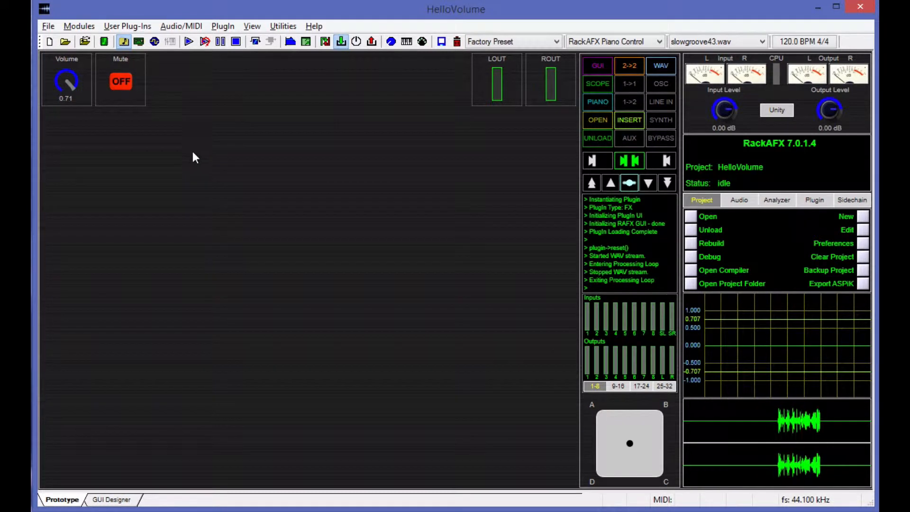
{"action": "left_click", "coordinate": [205, 41]}
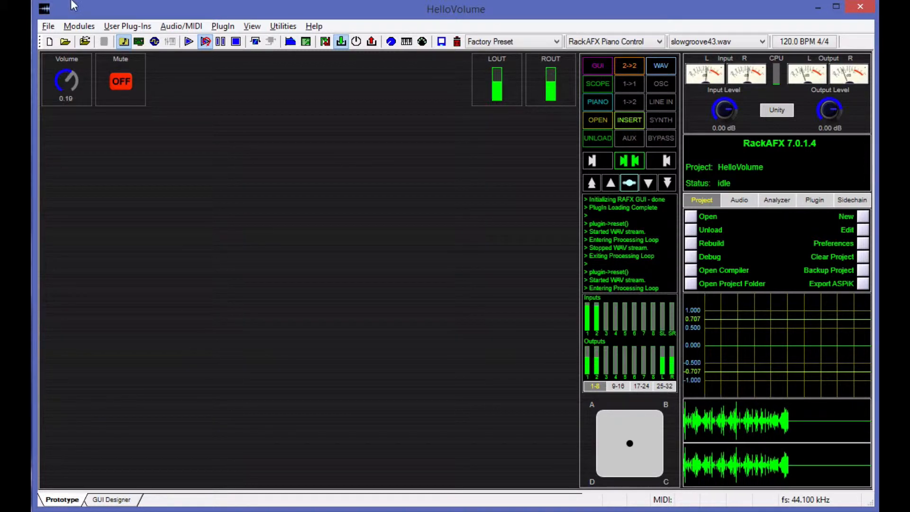
{"action": "left_click", "coordinate": [120, 81]}
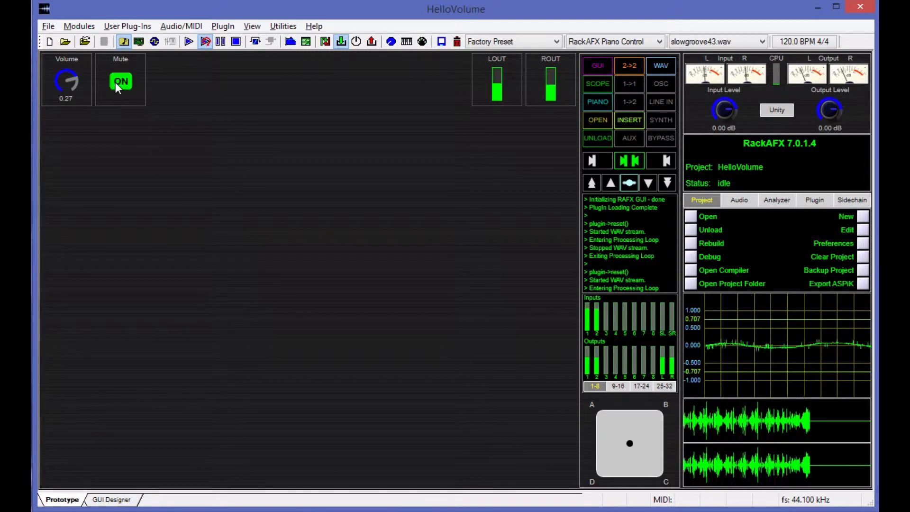